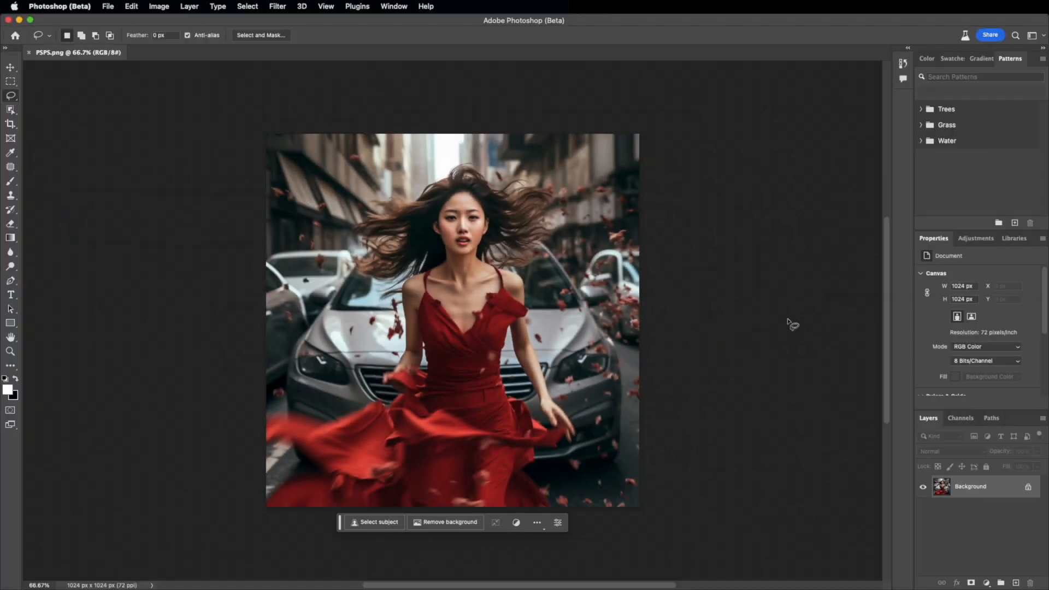
{"action": "mouse_move", "coordinate": [785, 315]}
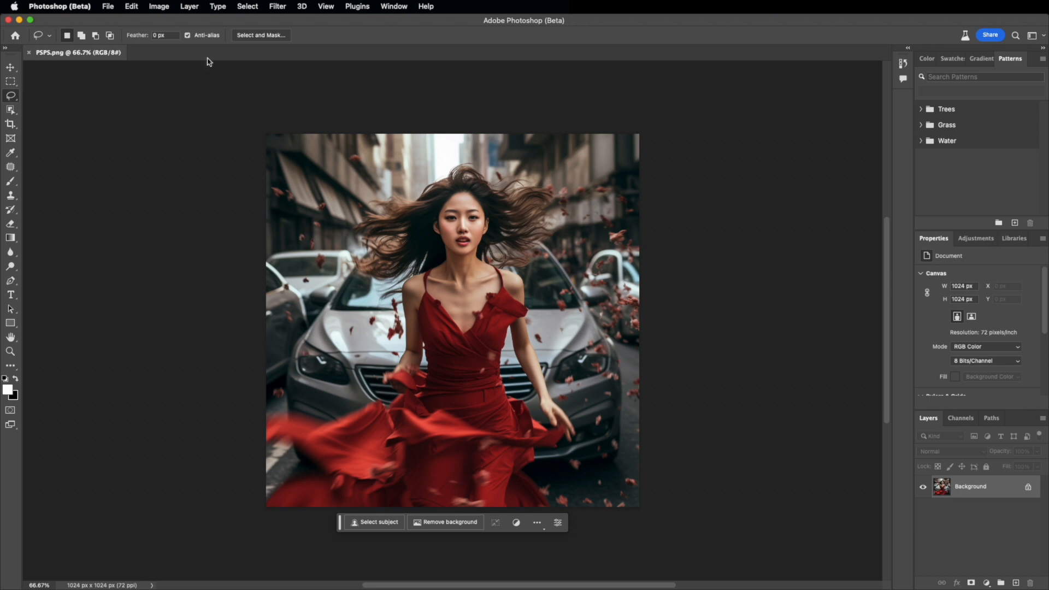
Step: Duplicate the Background layer as 'Background copy' via the Layer menu
{"action": "left_click", "coordinate": [189, 6]}
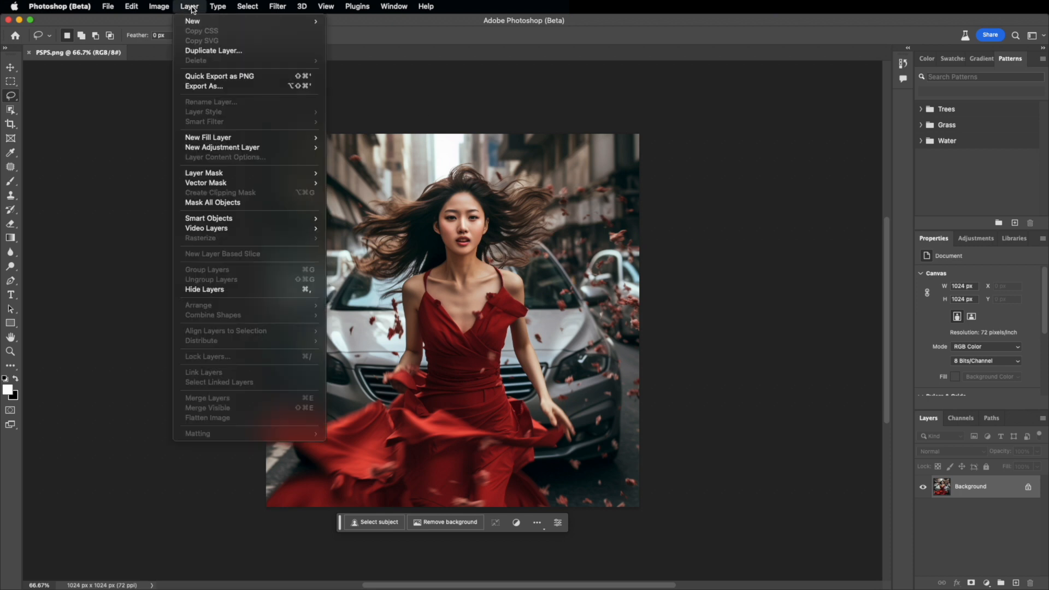
{"action": "left_click", "coordinate": [213, 51]}
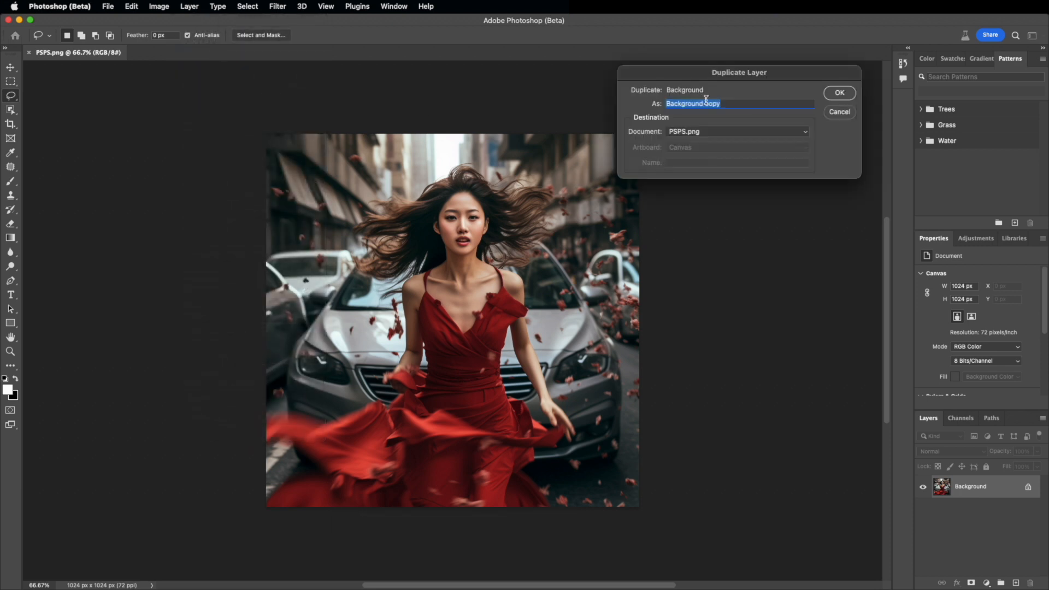
{"action": "left_click", "coordinate": [837, 92]}
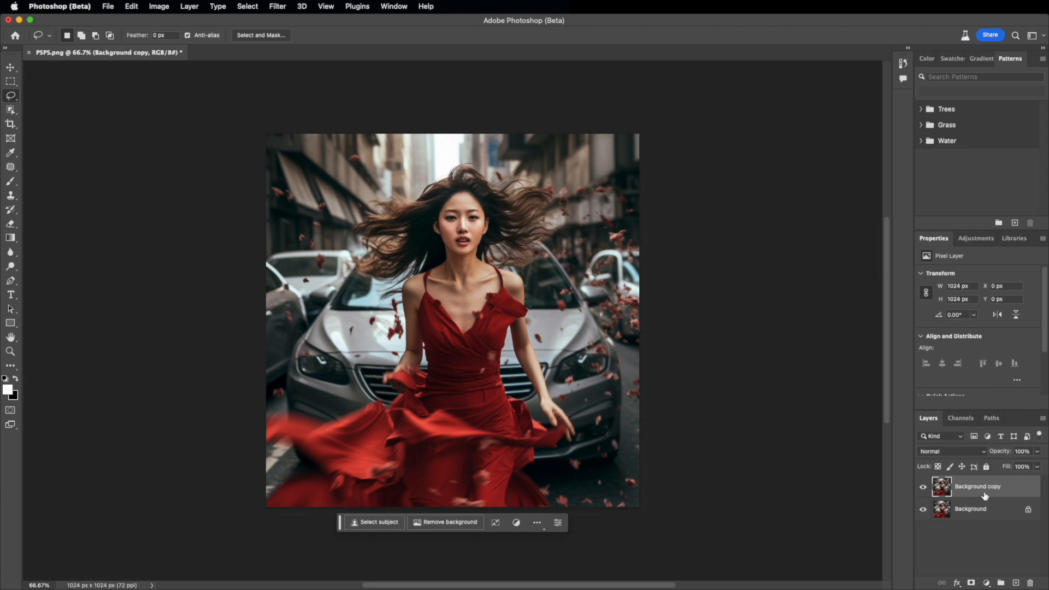
{"action": "mouse_move", "coordinate": [193, 242]}
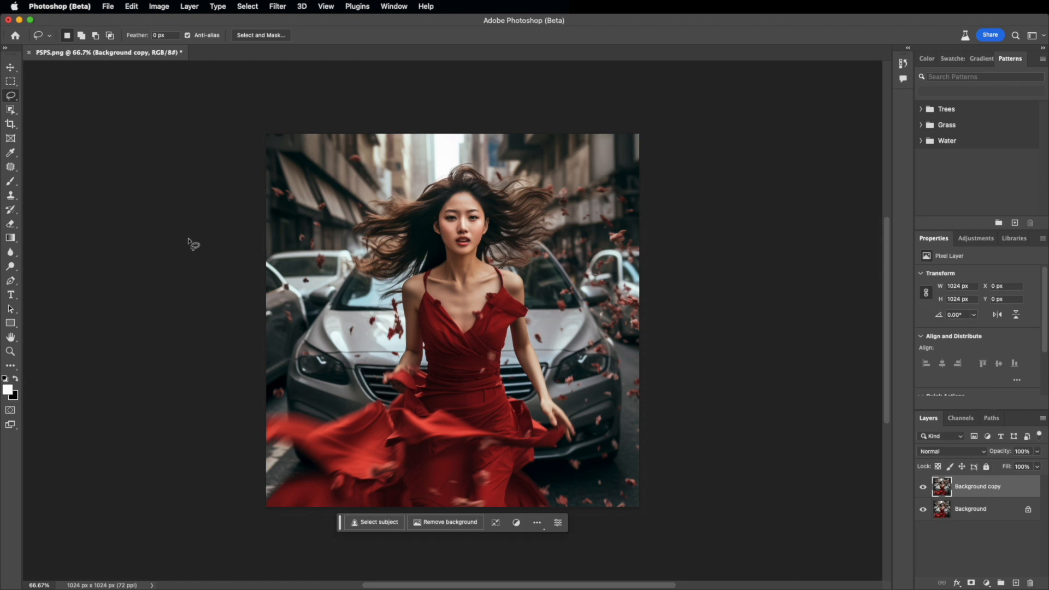
{"action": "mouse_move", "coordinate": [34, 133]}
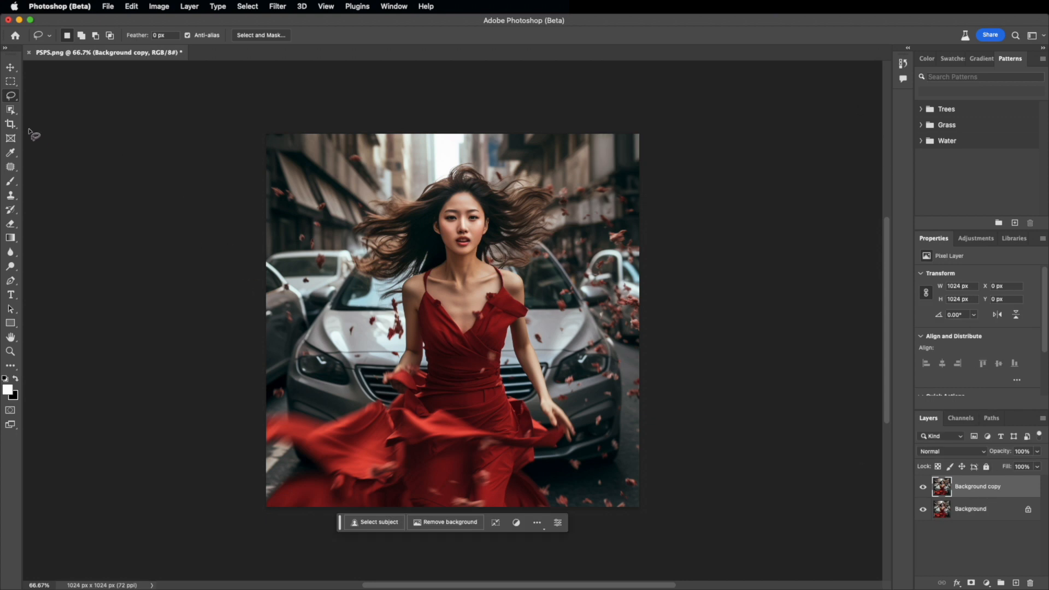
Step: Crop outward to enlarge the canvas to 1855×1281 px, leaving black margins
{"action": "left_click", "coordinate": [11, 124]}
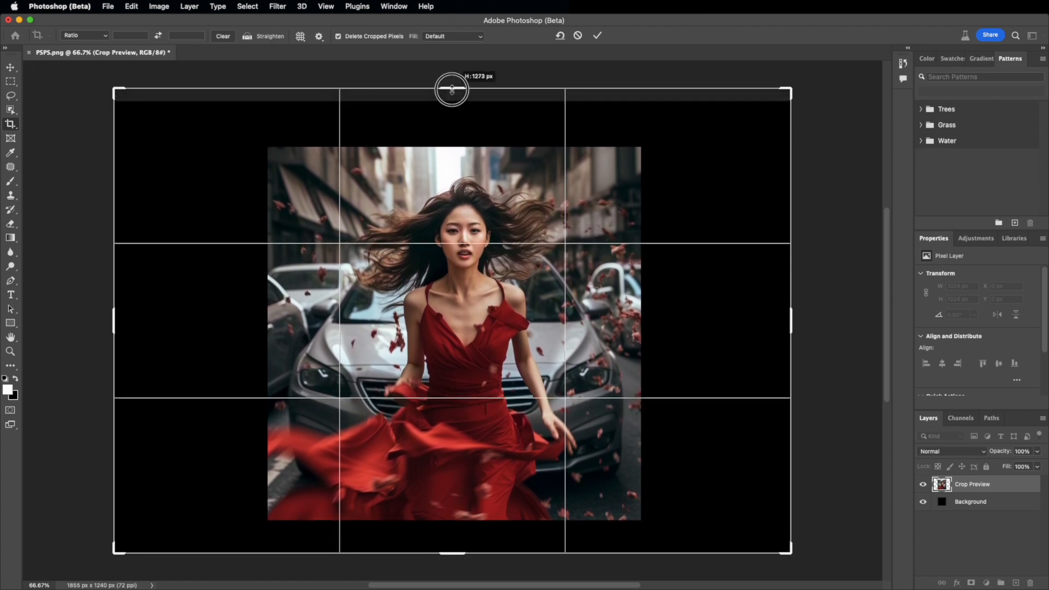
{"action": "left_click_drag", "start_coordinate": [451, 90], "coordinate": [451, 85]}
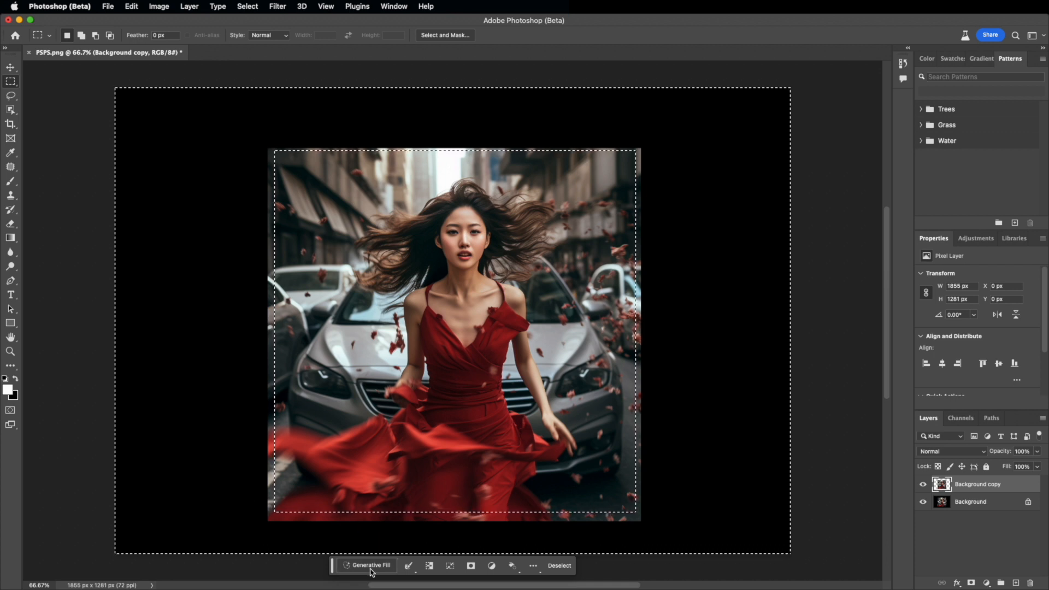
Step: Generative-fill the margins with no prompt, preview all three variations, and keep the first
{"action": "left_click", "coordinate": [366, 565]}
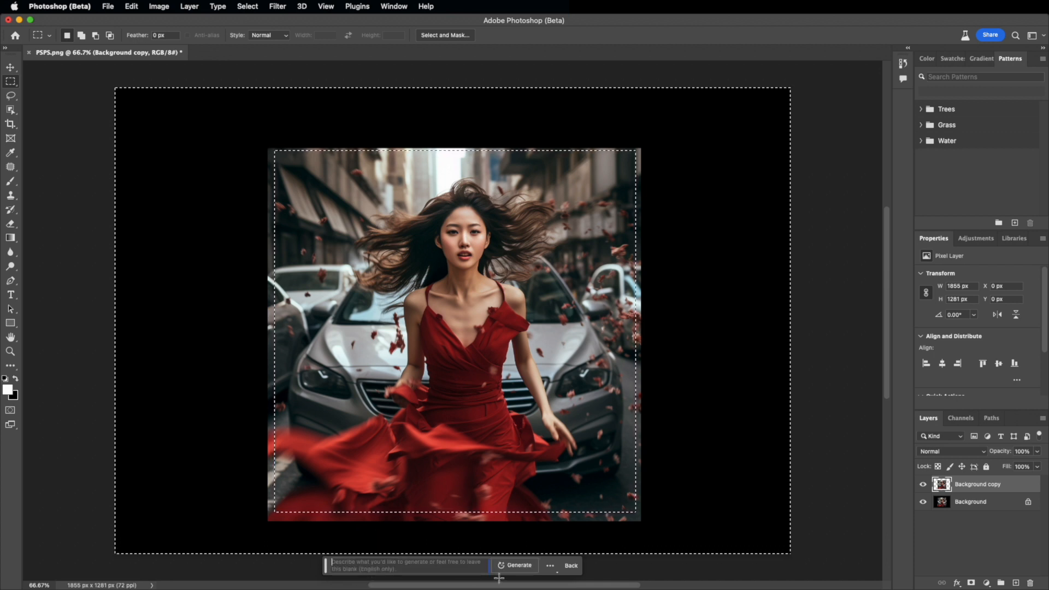
{"action": "left_click", "coordinate": [518, 565]}
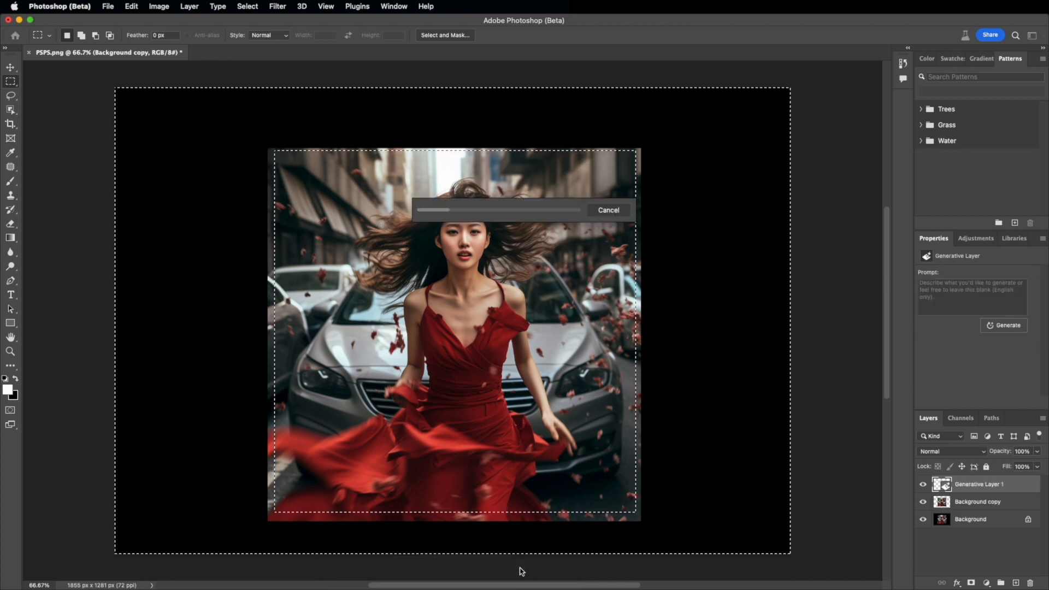
{"action": "mouse_move", "coordinate": [492, 574]}
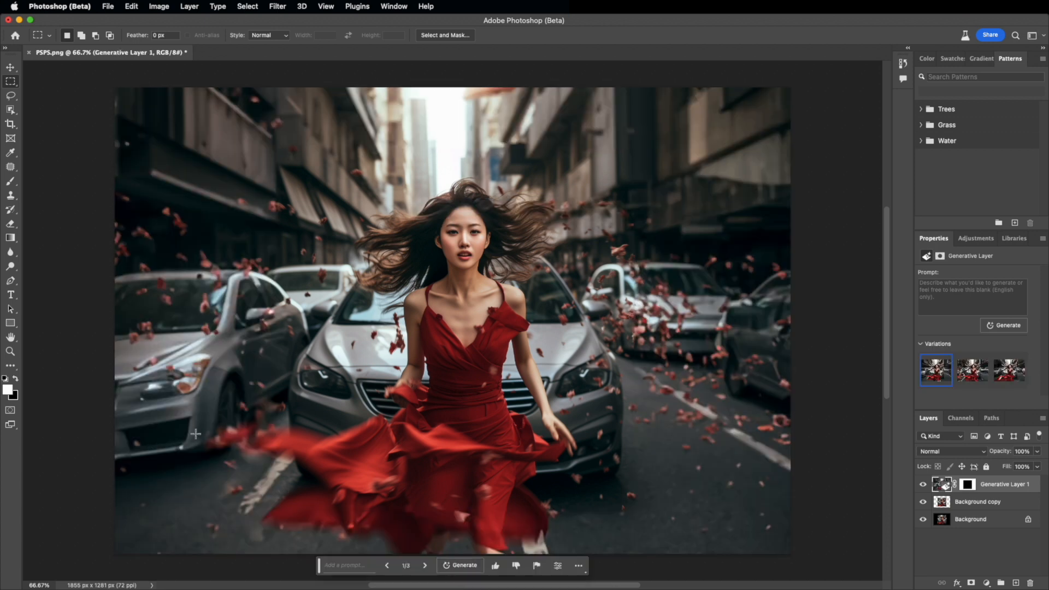
{"action": "left_click", "coordinate": [972, 370]}
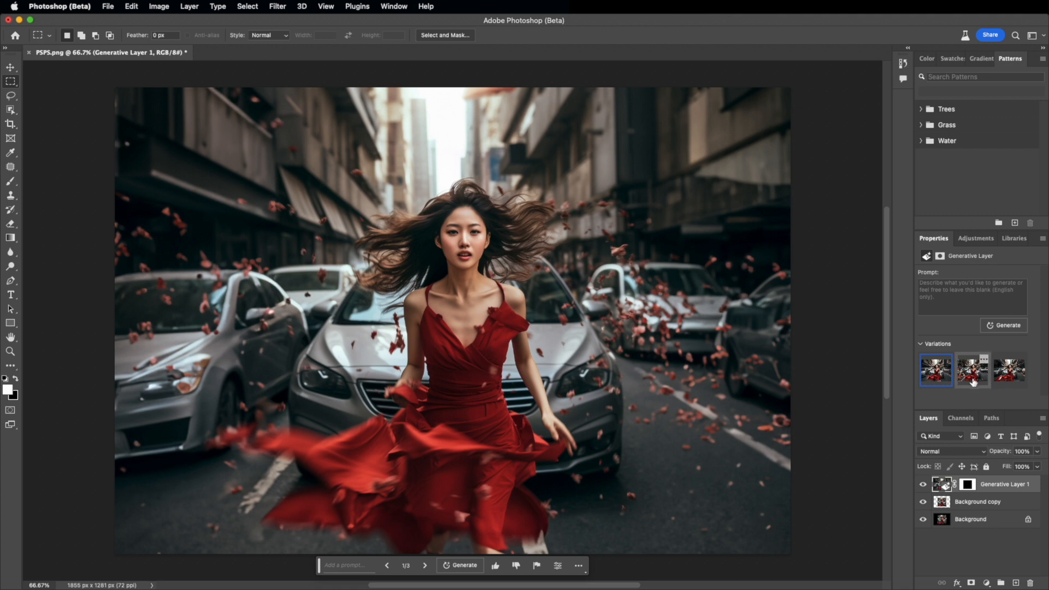
{"action": "left_click", "coordinate": [972, 370]}
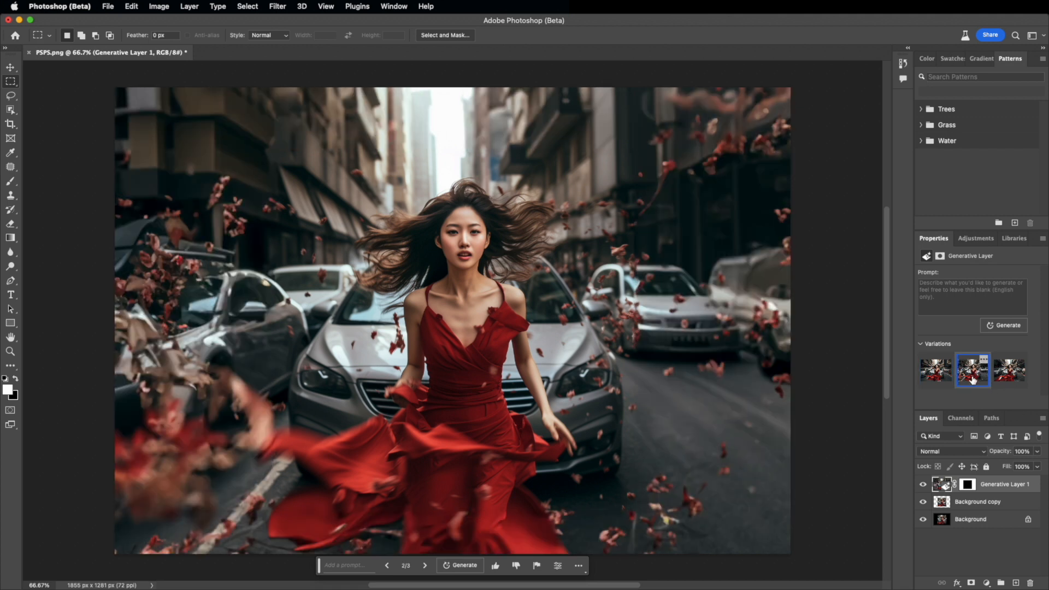
{"action": "left_click", "coordinate": [1009, 370]}
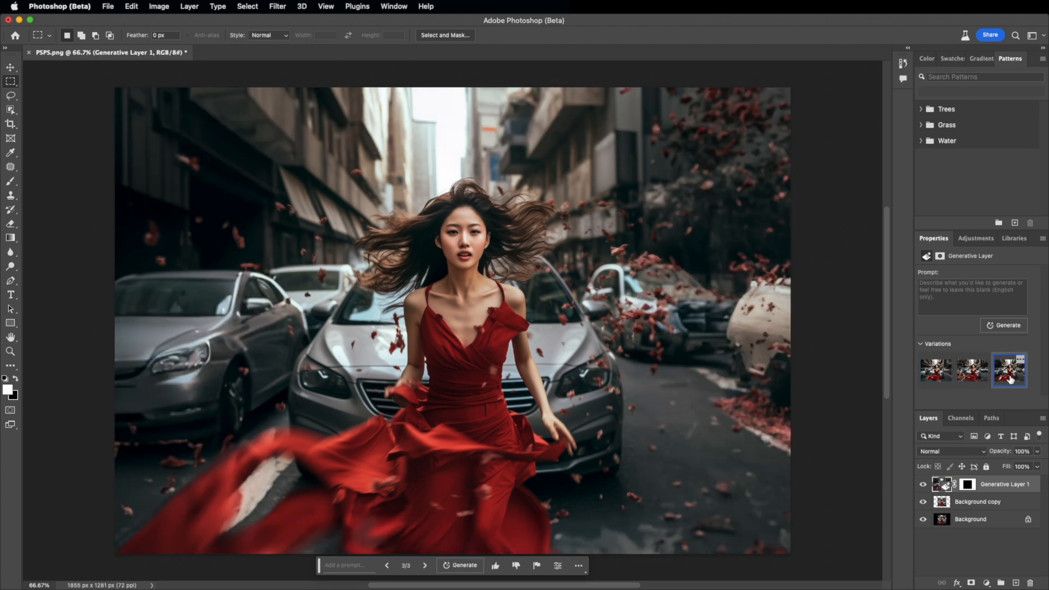
{"action": "left_click", "coordinate": [935, 370]}
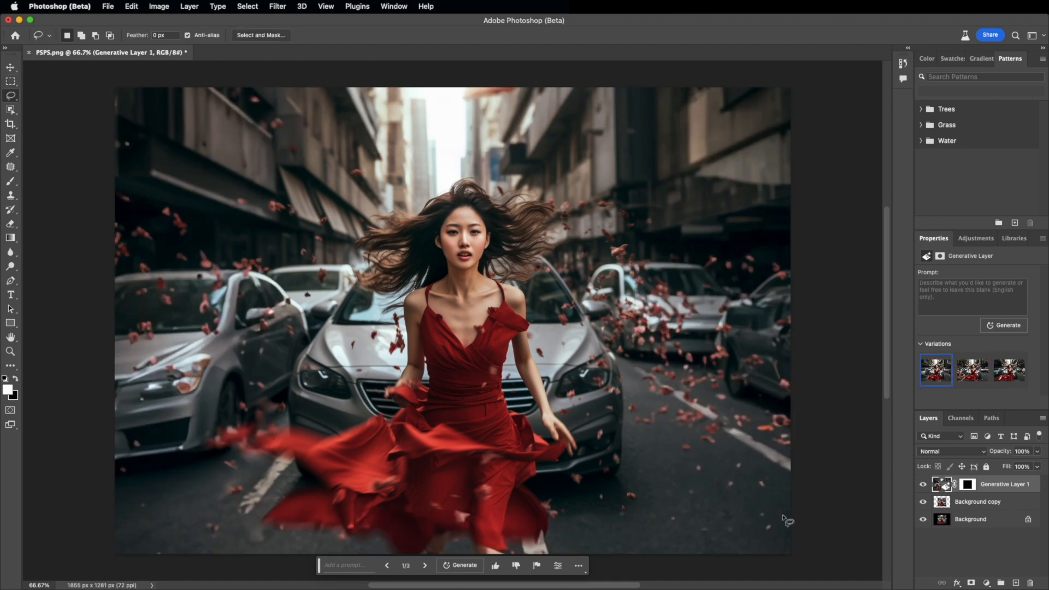
{"action": "mouse_move", "coordinate": [35, 115]}
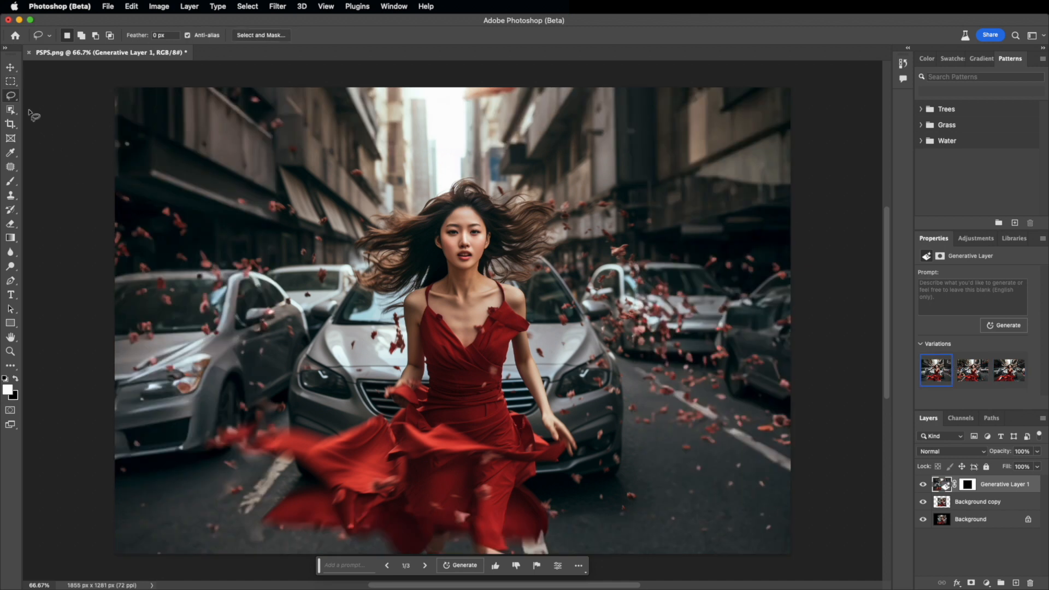
{"action": "mouse_move", "coordinate": [676, 235]}
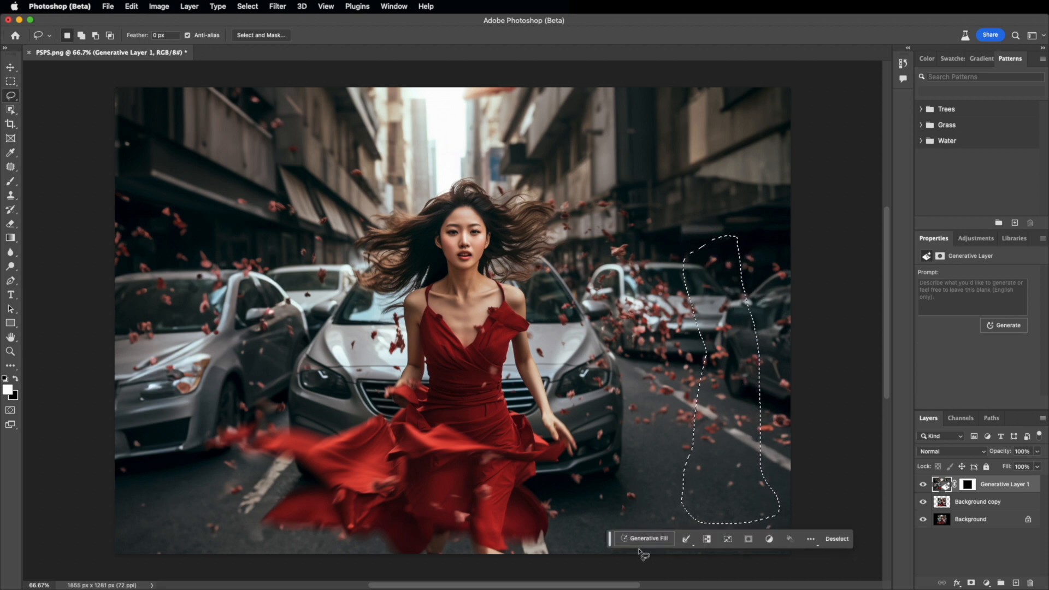
Step: Generate a 'scary robot' in the outlined road area and keep the first variation
{"action": "left_click", "coordinate": [645, 538]}
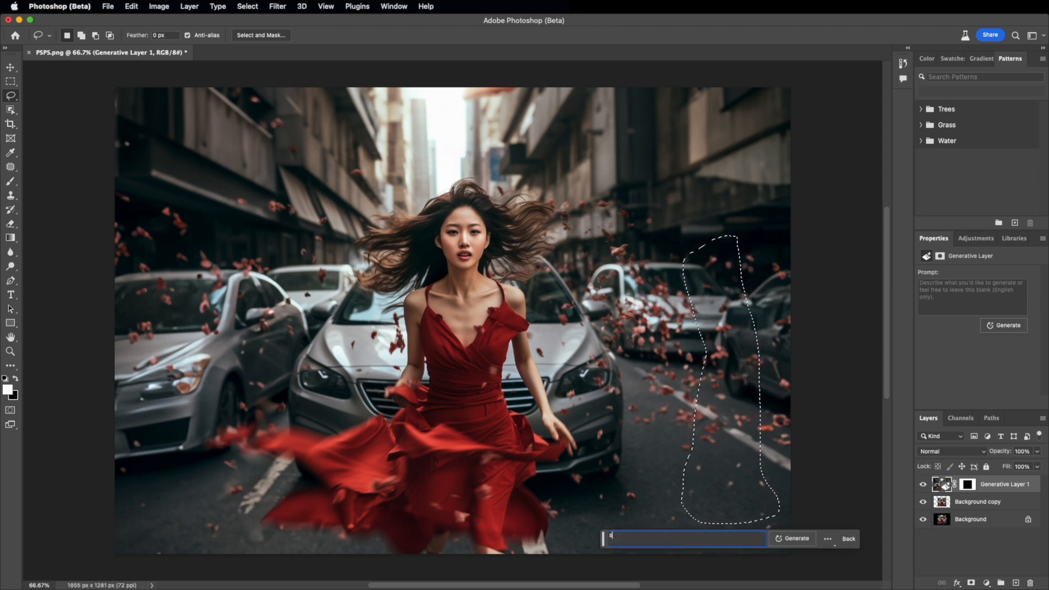
{"action": "type", "text": "scary robot"}
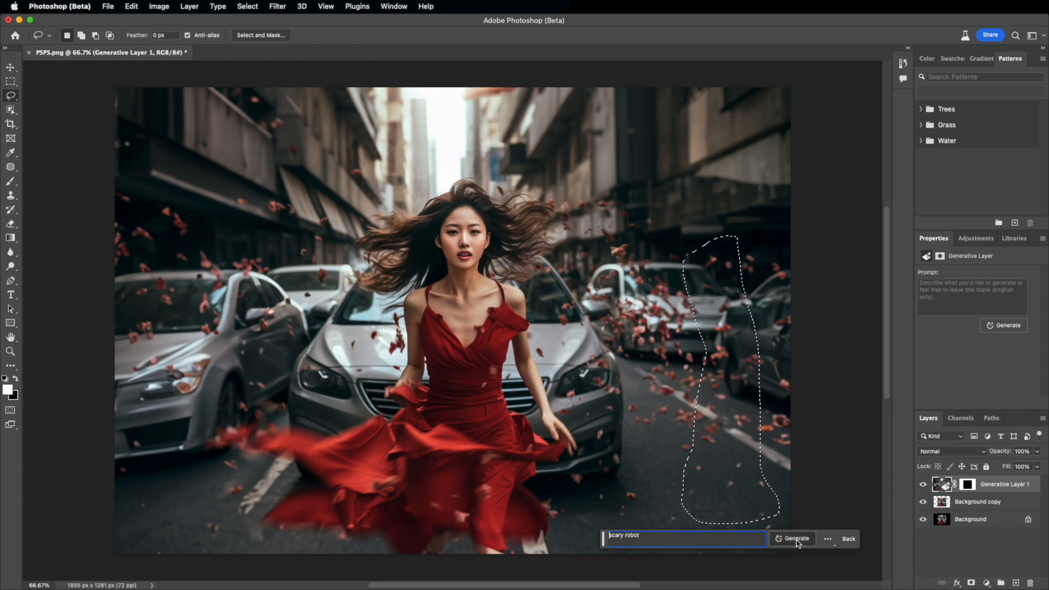
{"action": "left_click", "coordinate": [795, 539]}
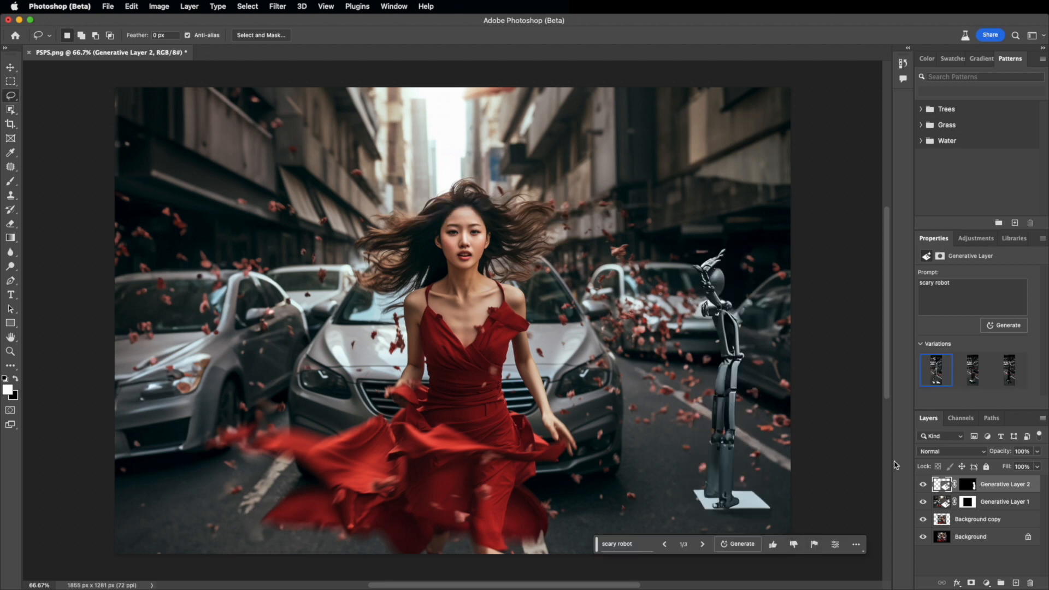
{"action": "left_click", "coordinate": [1009, 370]}
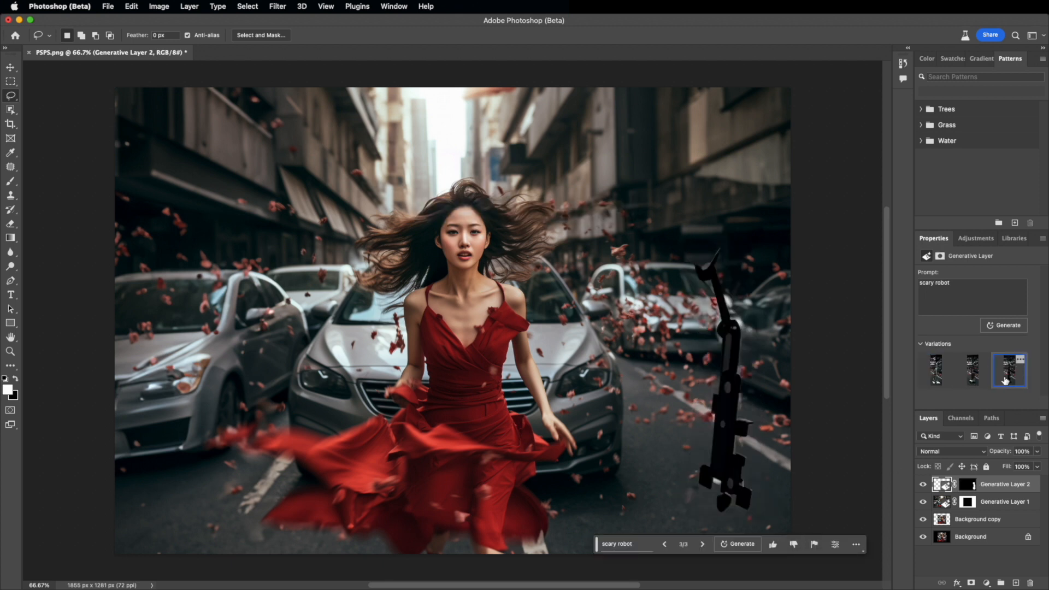
{"action": "left_click", "coordinate": [935, 369]}
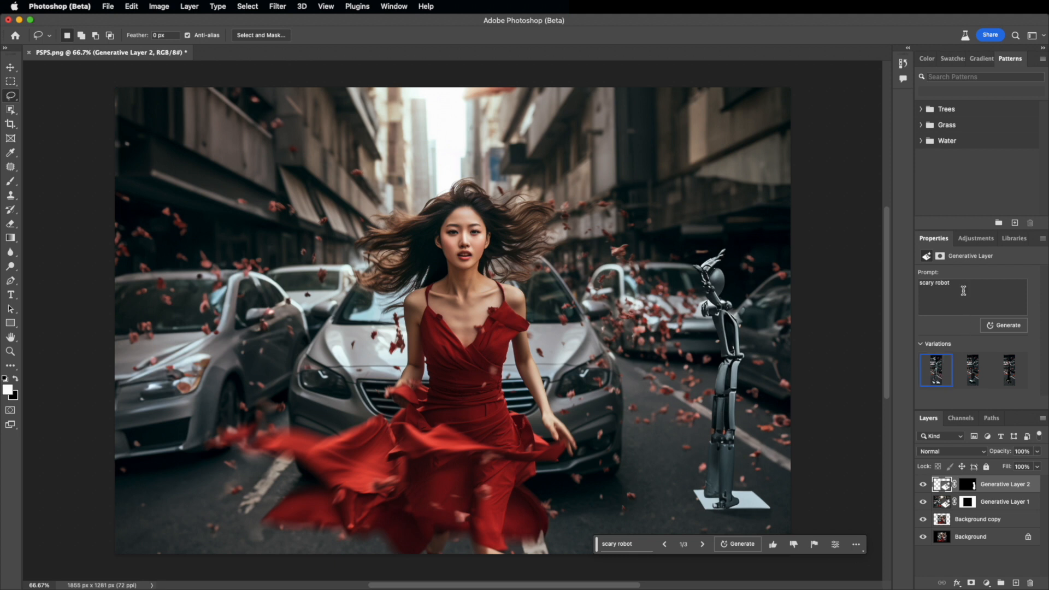
Step: Replace the prompt with 'cyborg', regenerate, and try another variation
{"action": "left_click", "coordinate": [963, 284]}
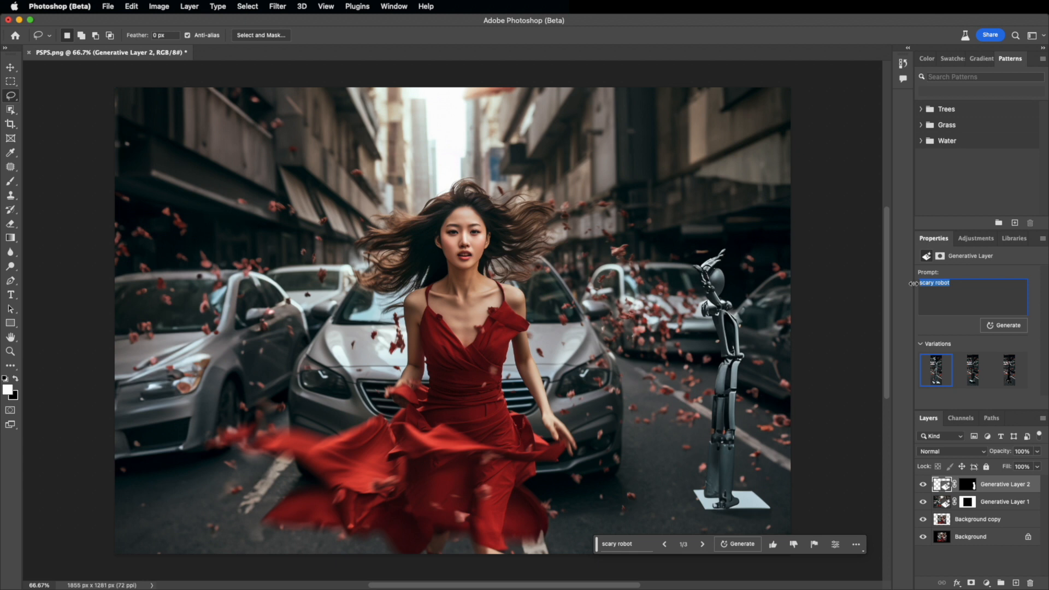
{"action": "type", "text": "cyborg"}
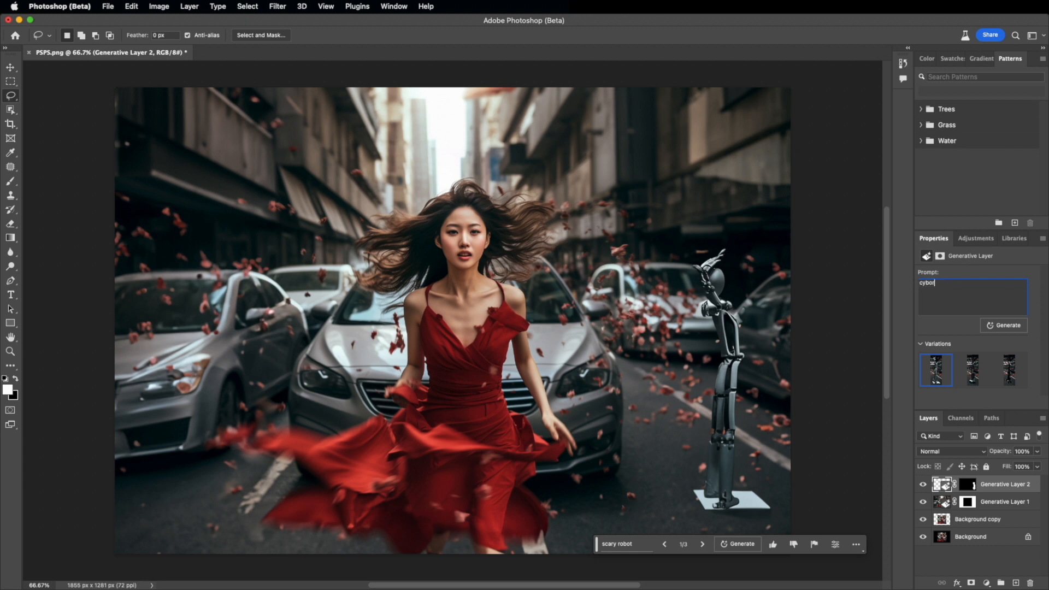
{"action": "type", "text": "g"}
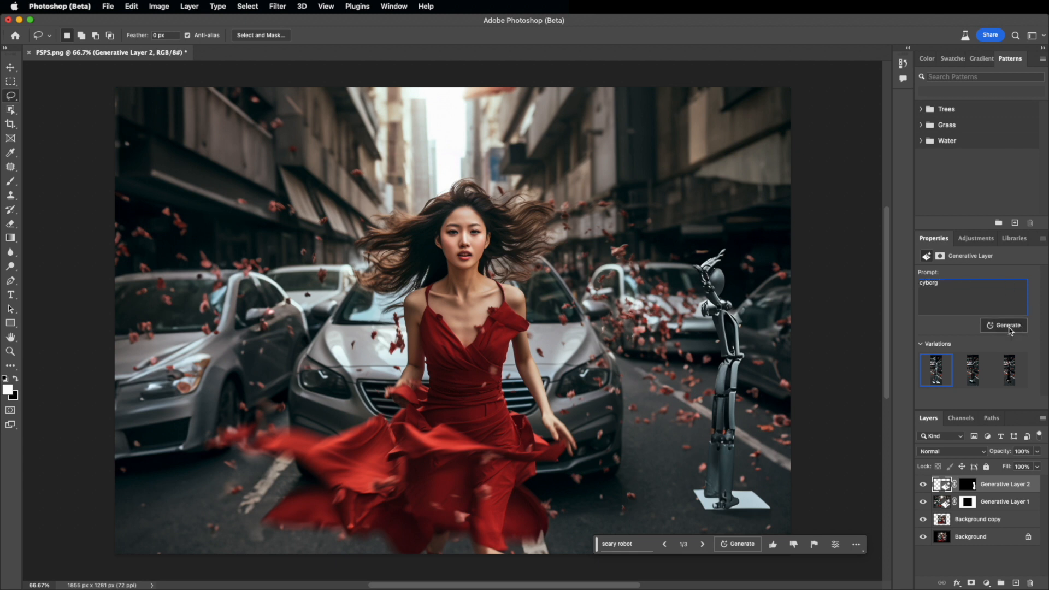
{"action": "left_click", "coordinate": [1003, 326]}
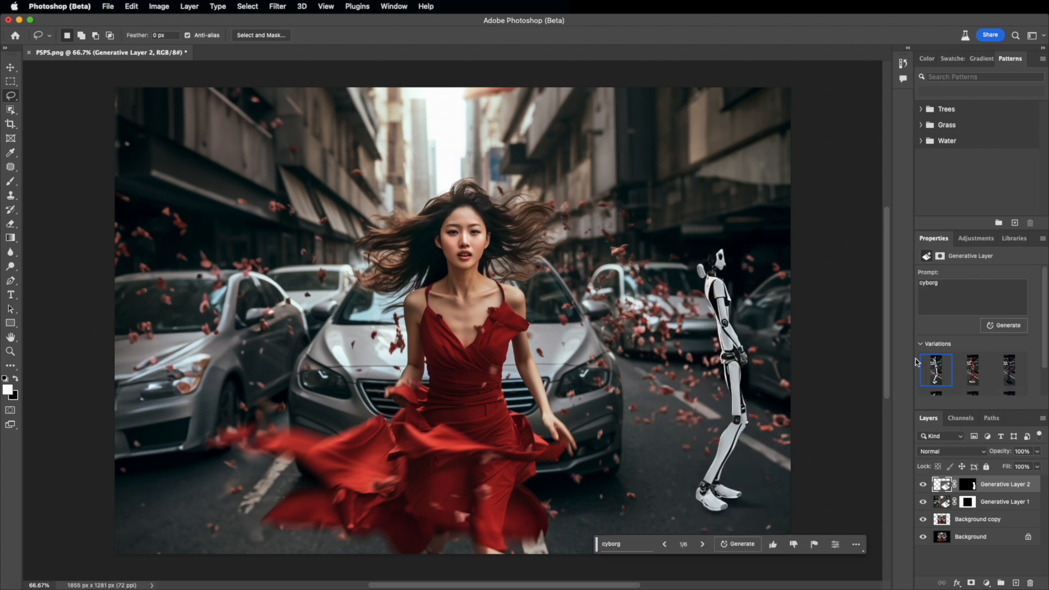
{"action": "left_click", "coordinate": [971, 370]}
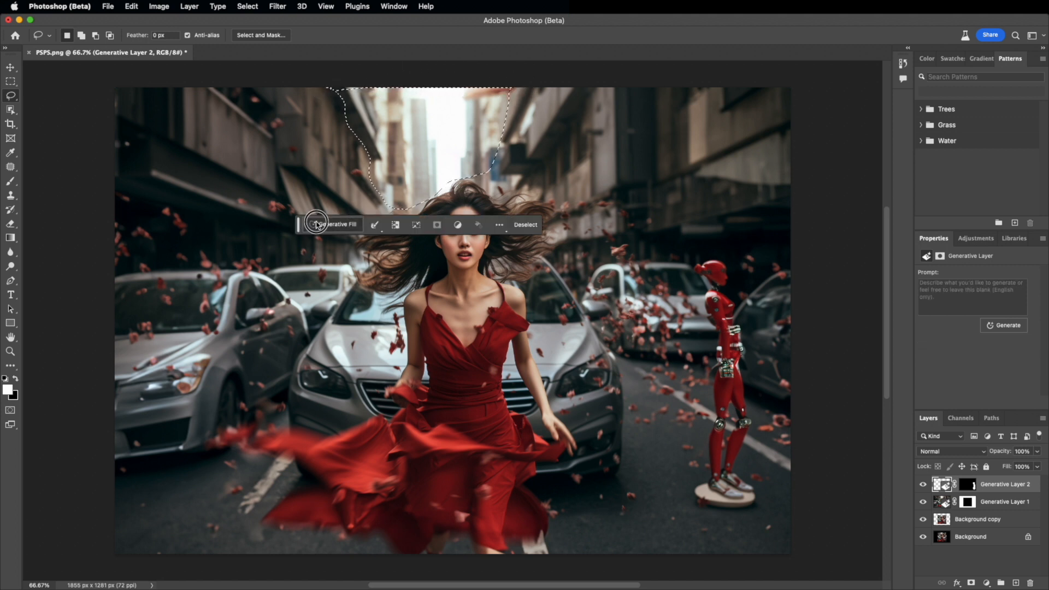
Step: Generate a 'small flock of birds' in the sky selection and choose a variation
{"action": "left_click", "coordinate": [337, 223]}
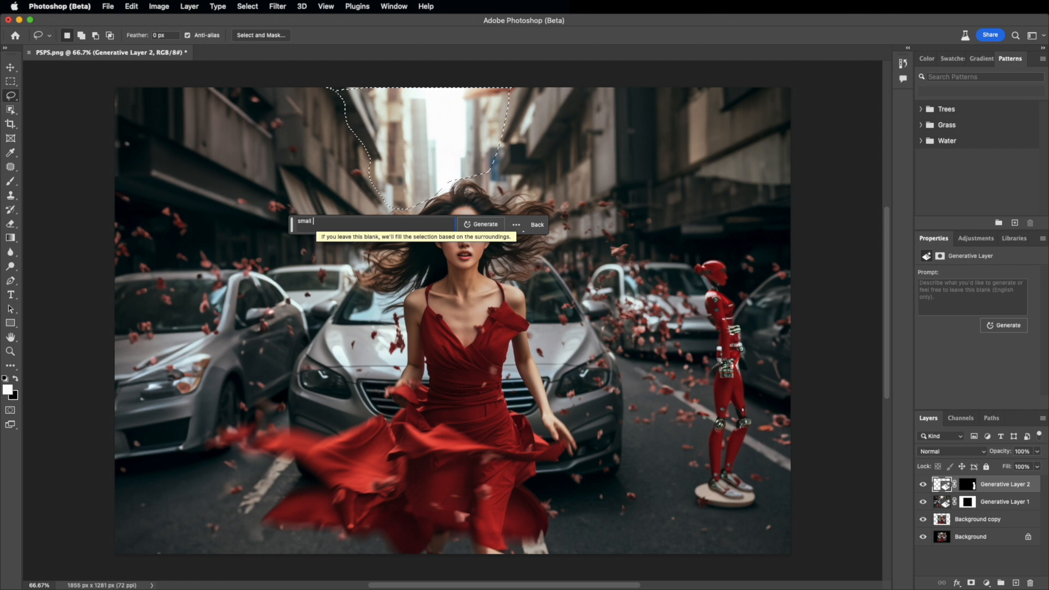
{"action": "type", "text": "flock of birds"}
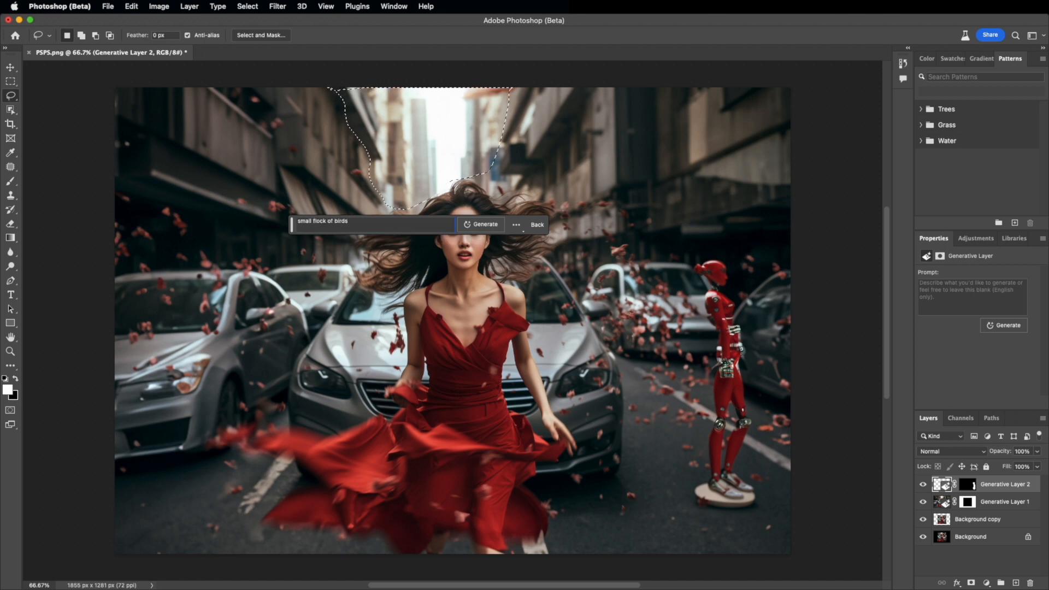
{"action": "left_click", "coordinate": [483, 224]}
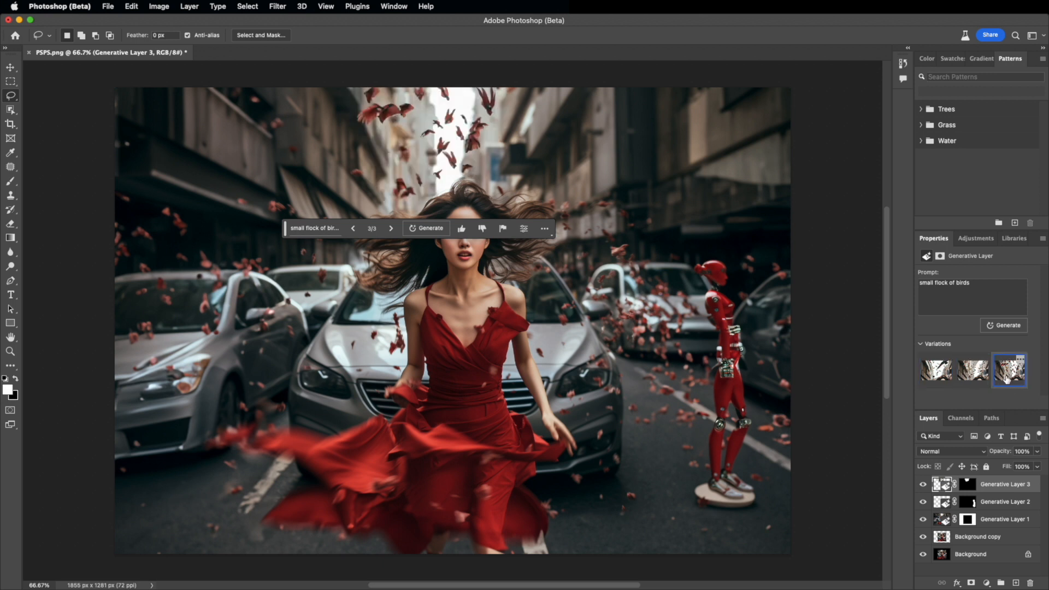
{"action": "left_click", "coordinate": [935, 370]}
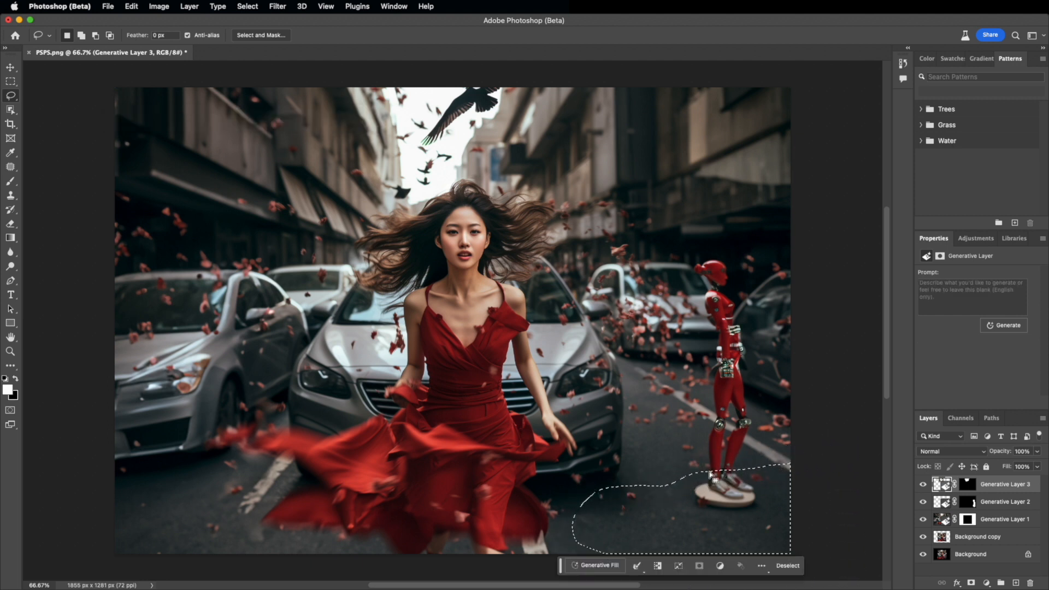
Step: Generate a 'reflective puddle' on the lower-right road and pick the third variation
{"action": "left_click", "coordinate": [594, 565]}
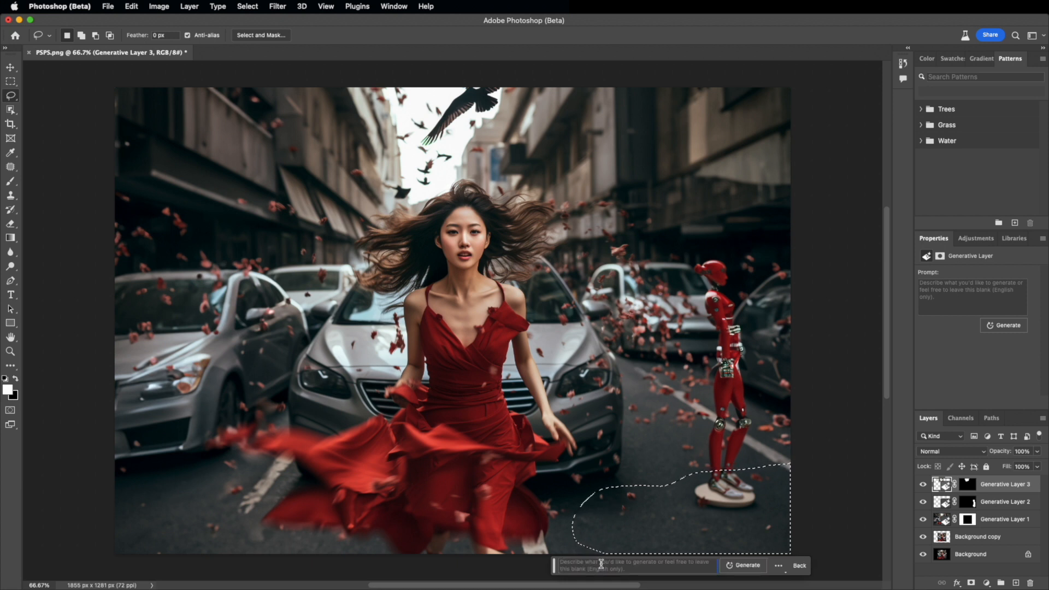
{"action": "type", "text": "reflective puddle"}
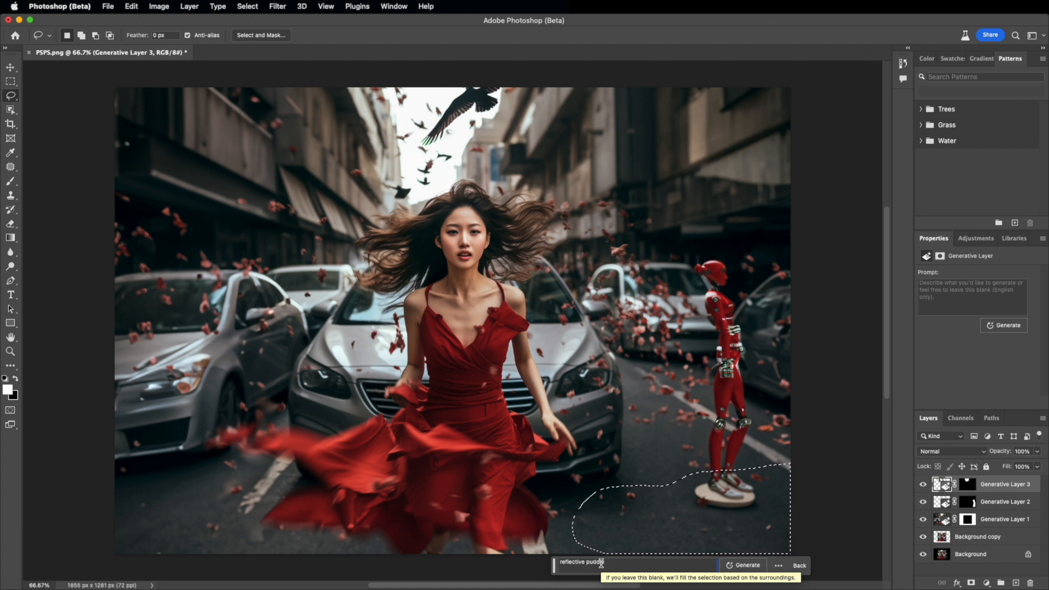
{"action": "left_click", "coordinate": [746, 565]}
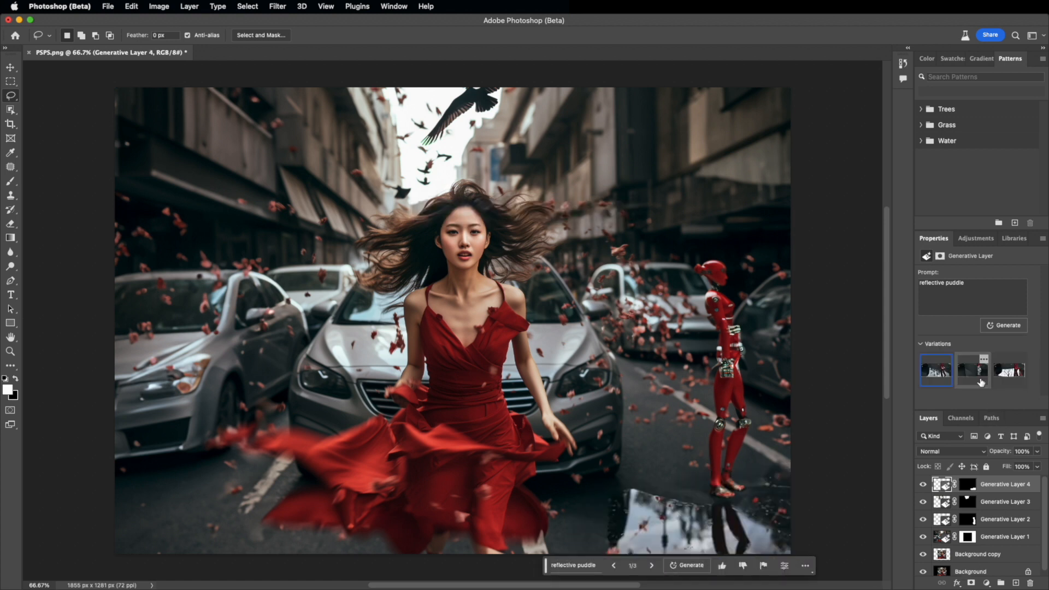
{"action": "left_click", "coordinate": [971, 369]}
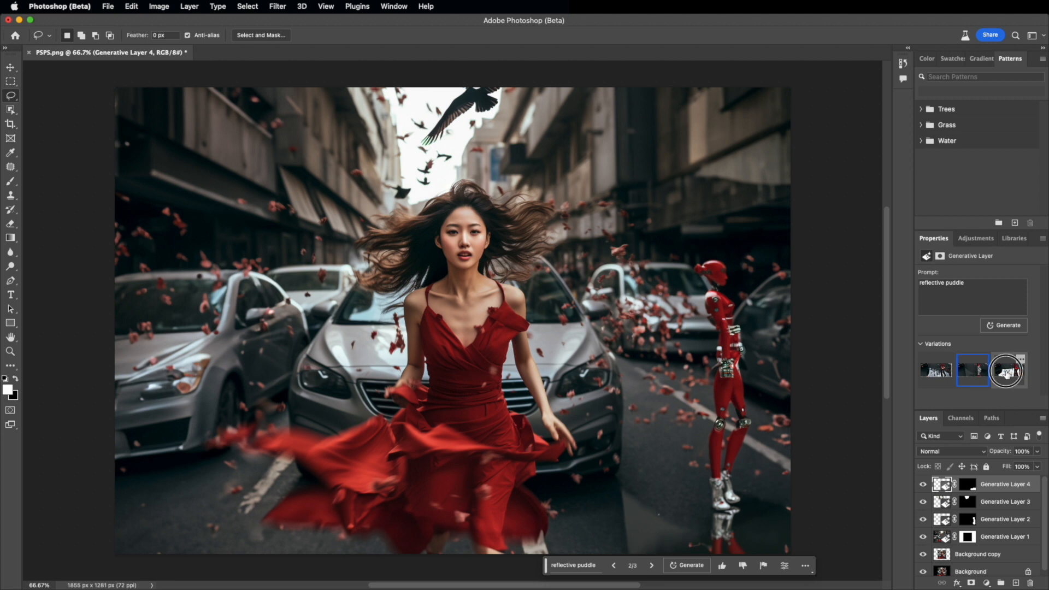
{"action": "left_click", "coordinate": [1008, 370]}
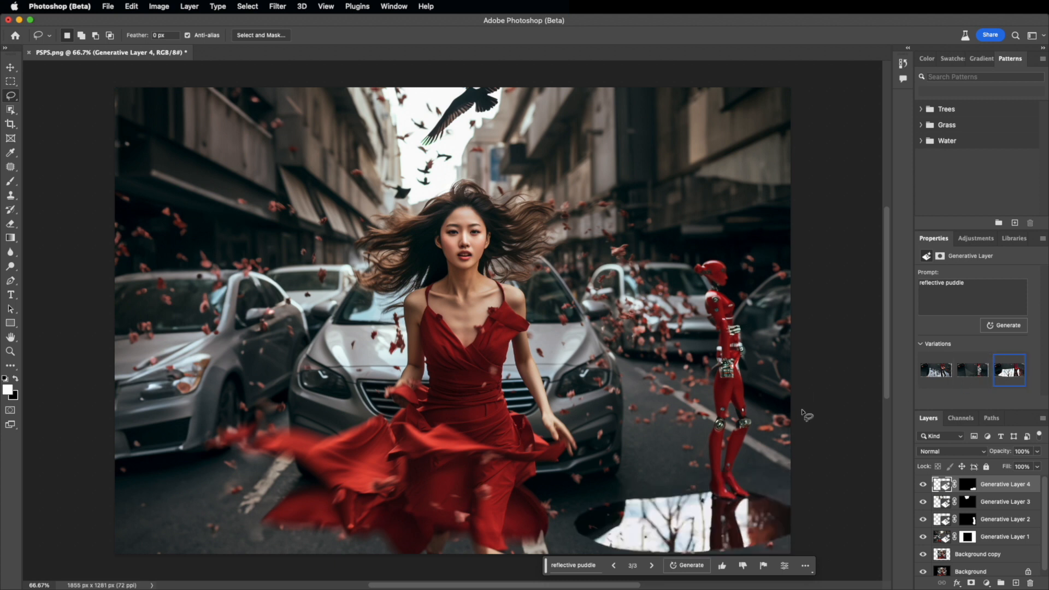
{"action": "mouse_move", "coordinate": [736, 504]}
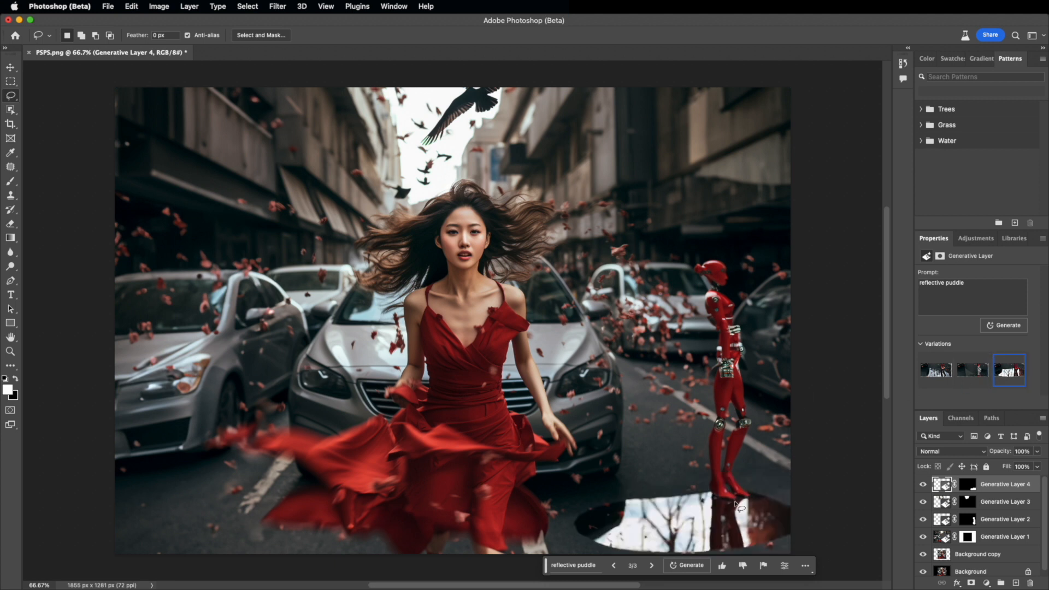
{"action": "mouse_move", "coordinate": [532, 233]}
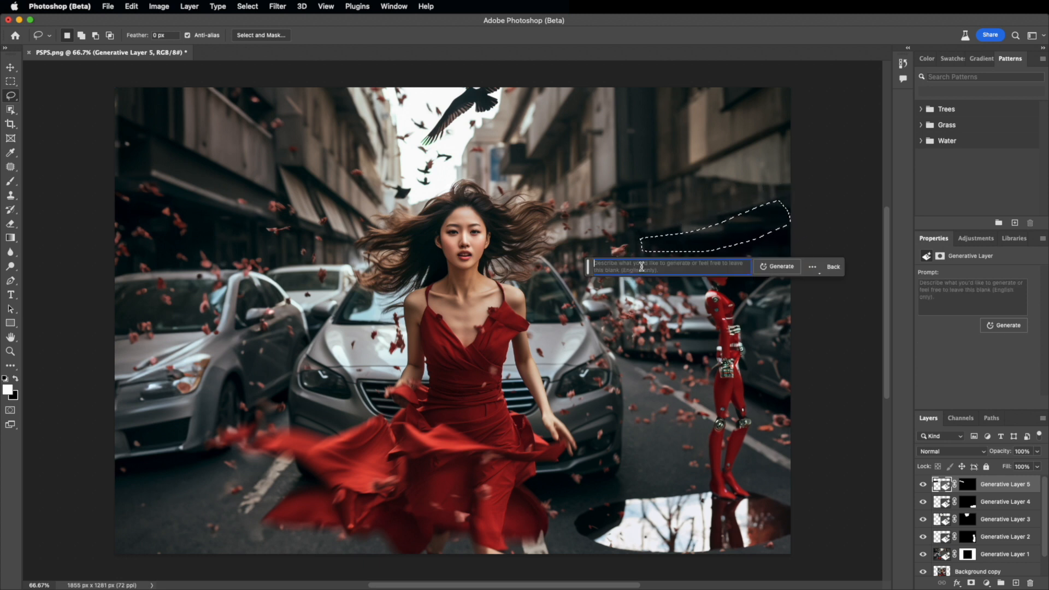
Step: Generate 'light' on the upper-right building wall and keep the third variation
{"action": "type", "text": "light"}
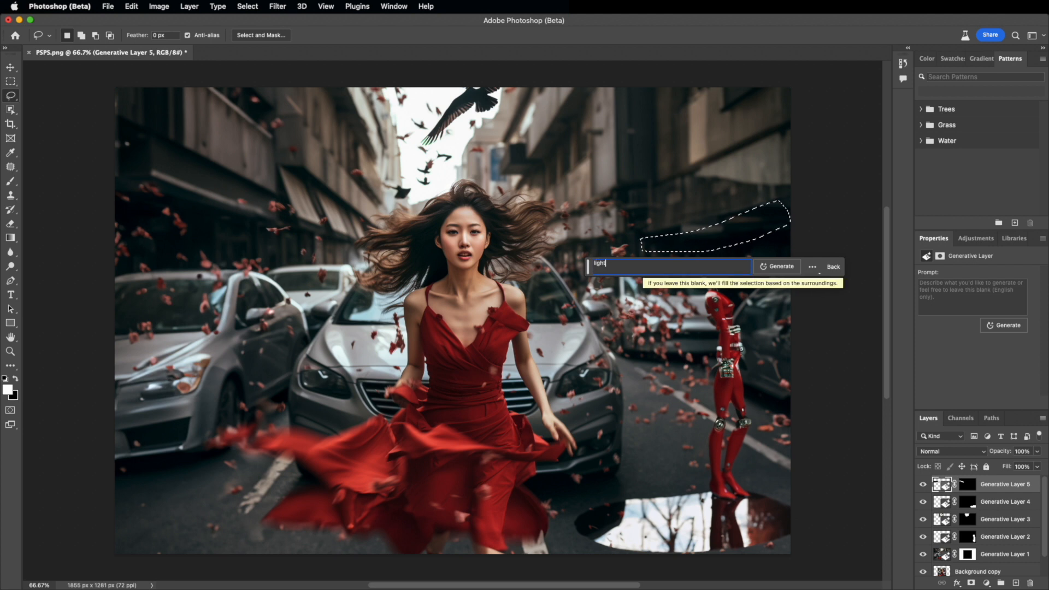
{"action": "left_click", "coordinate": [776, 266]}
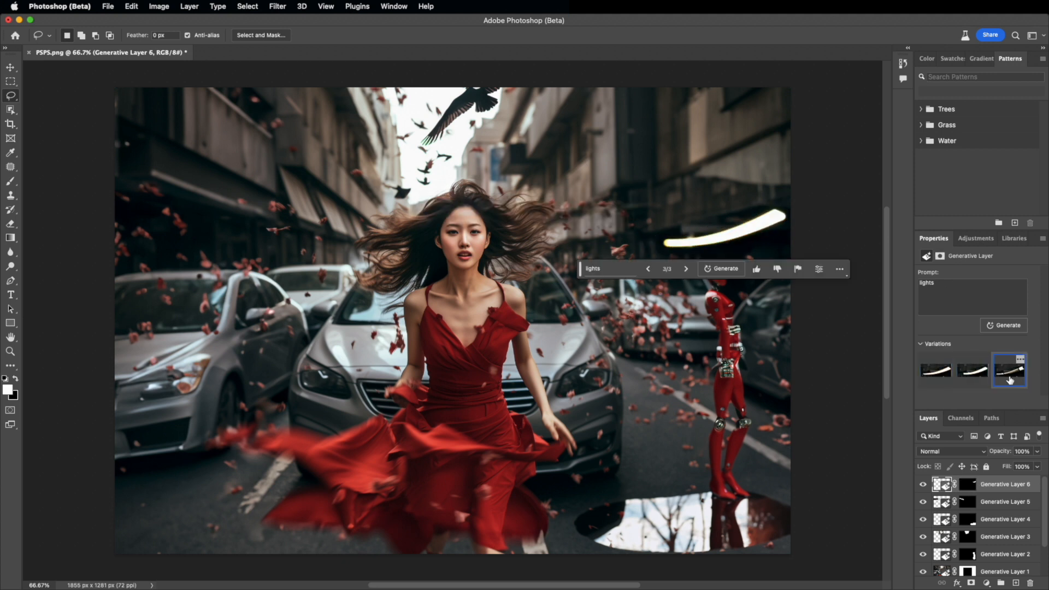
{"action": "left_click", "coordinate": [972, 370]}
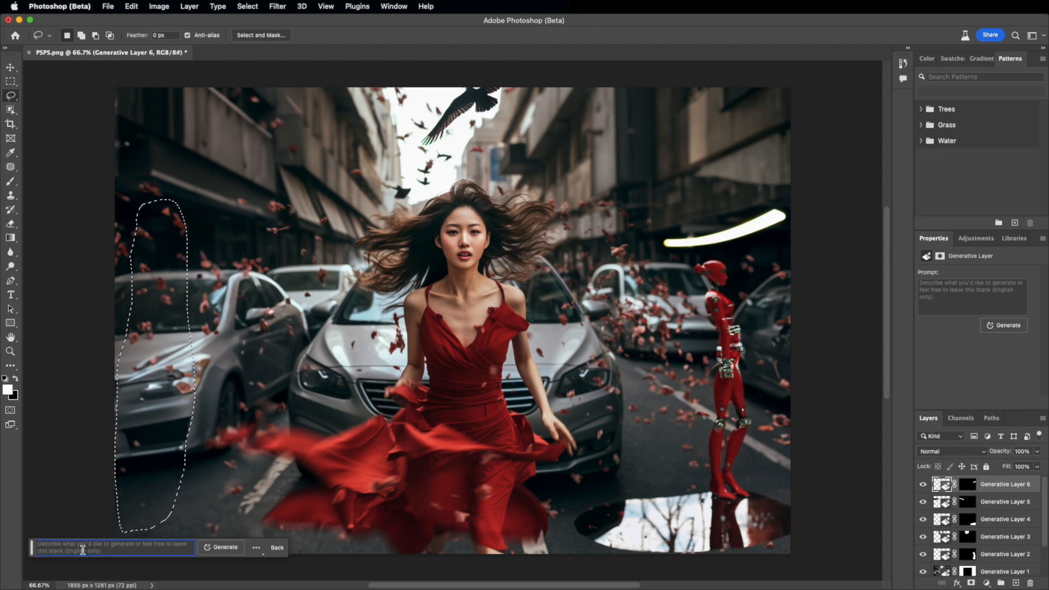
Step: Generate a 'tall man' beside the parked cars at left
{"action": "type", "text": "tall man"}
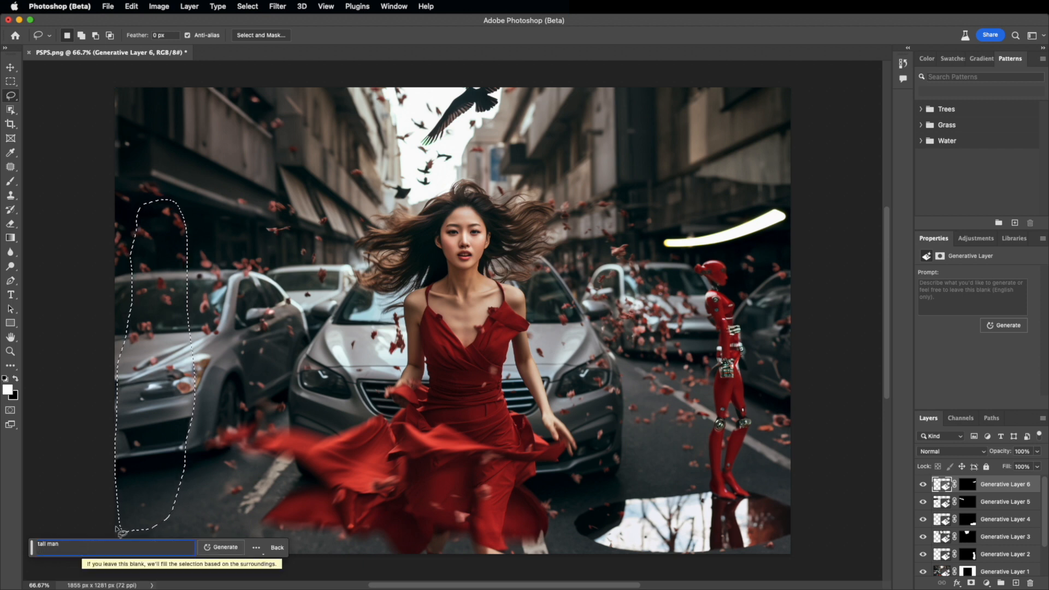
{"action": "left_click", "coordinate": [224, 547]}
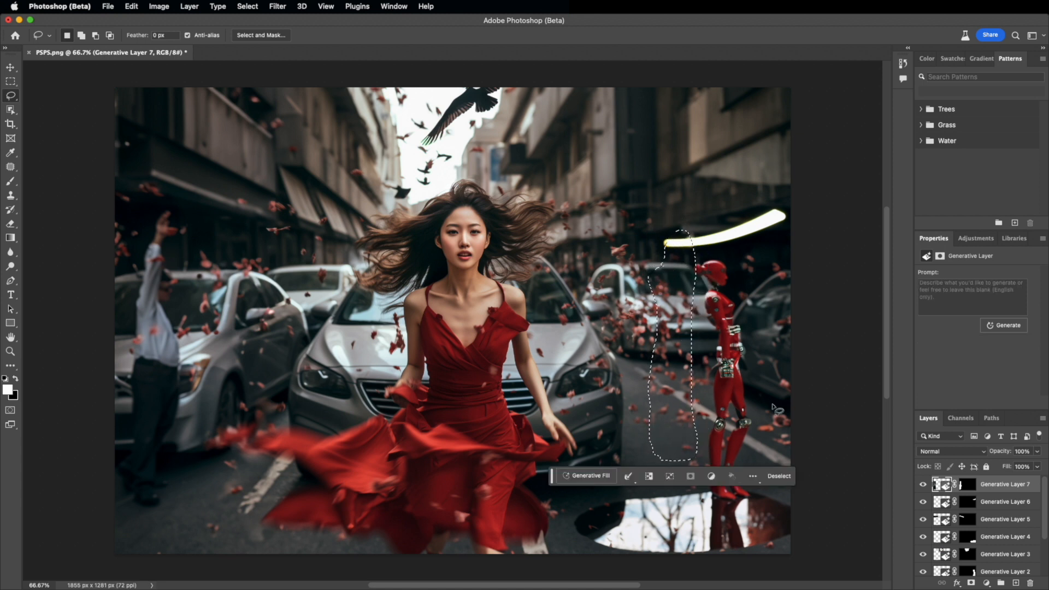
Step: Generate a 'robot' left of the cyborg and pick the second variation
{"action": "left_click", "coordinate": [590, 476]}
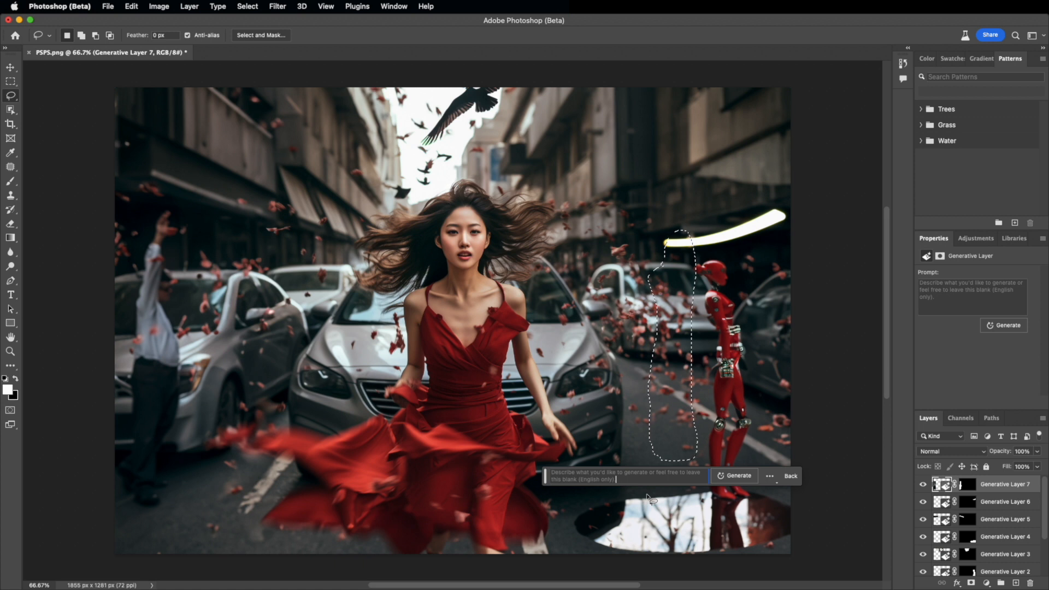
{"action": "type", "text": "robot"}
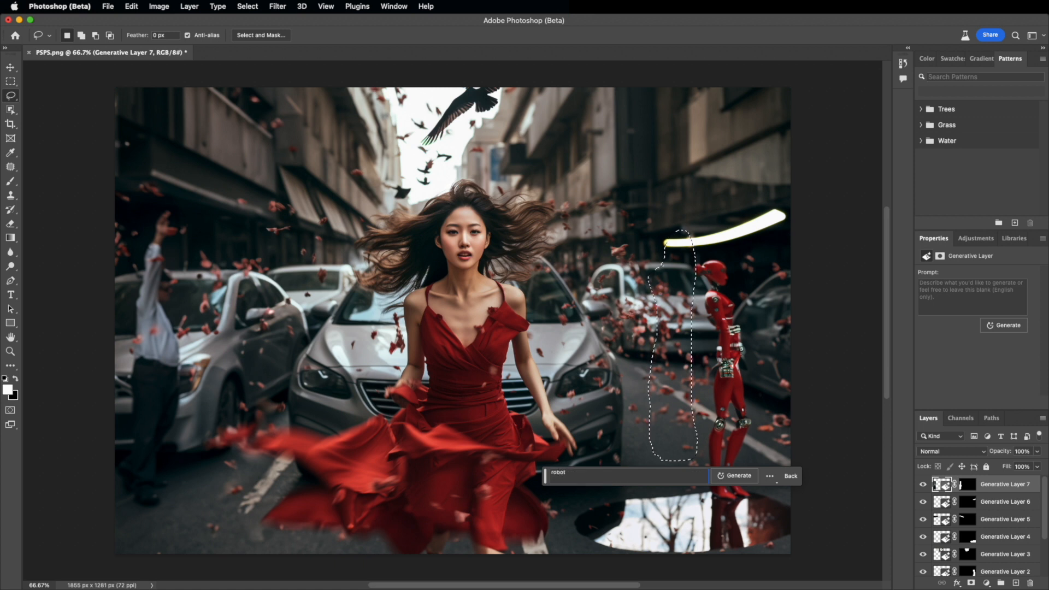
{"action": "left_click", "coordinate": [738, 476]}
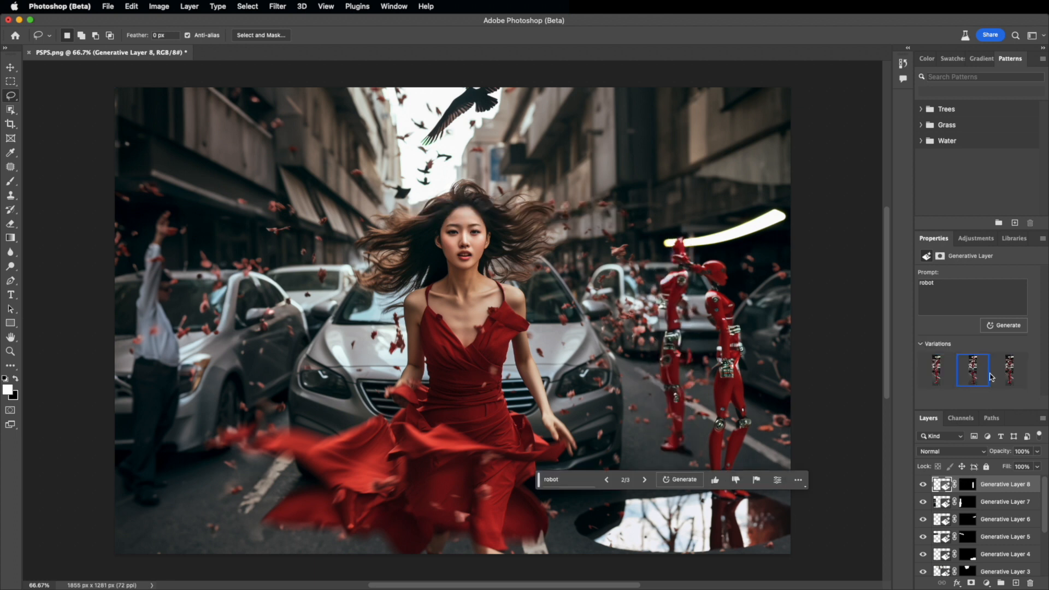
{"action": "left_click", "coordinate": [1009, 370]}
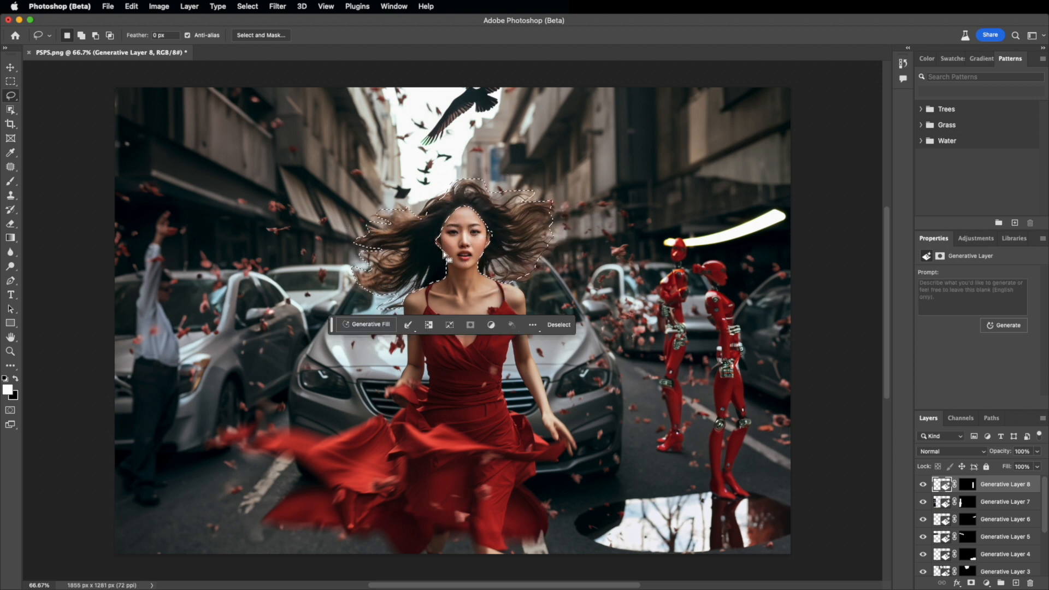
Step: Generate new hair from the prompt 'purple hair' and pick the third variation
{"action": "left_click", "coordinate": [365, 324]}
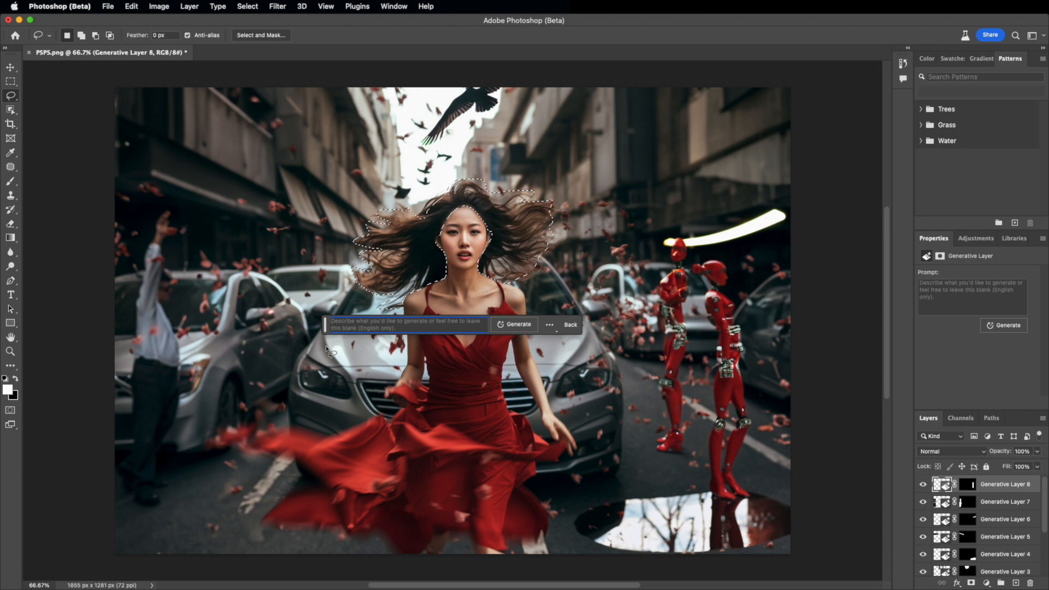
{"action": "type", "text": "purpl"}
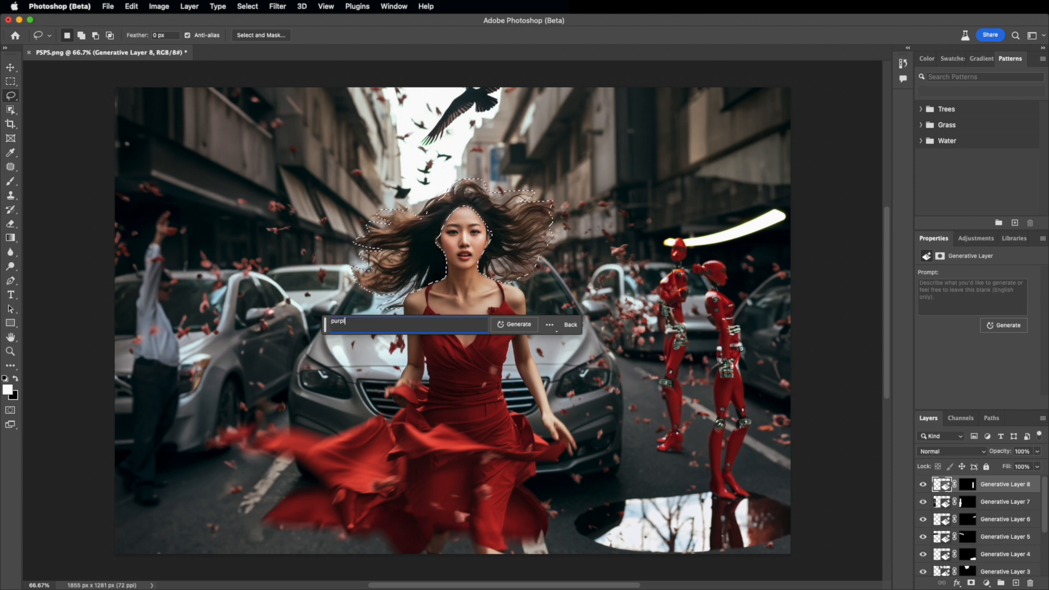
{"action": "type", "text": "e har"}
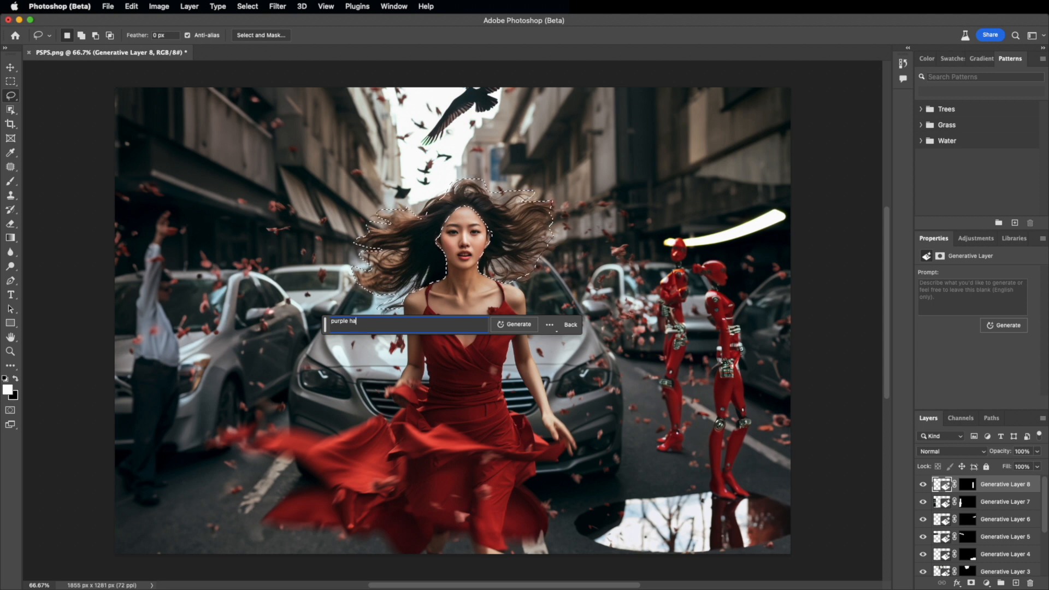
{"action": "type", "text": "ir"}
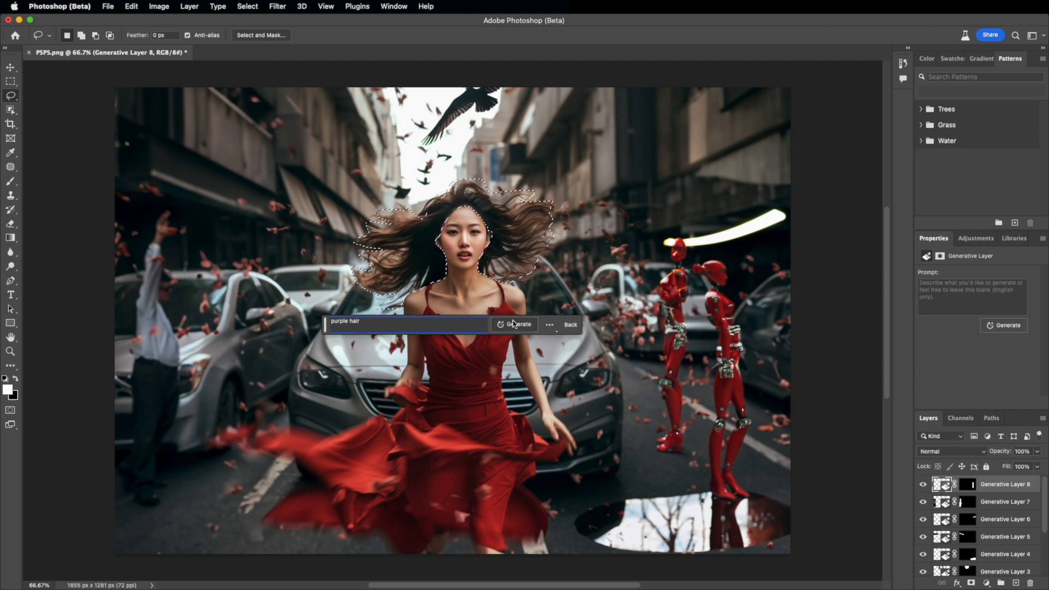
{"action": "left_click", "coordinate": [519, 325]}
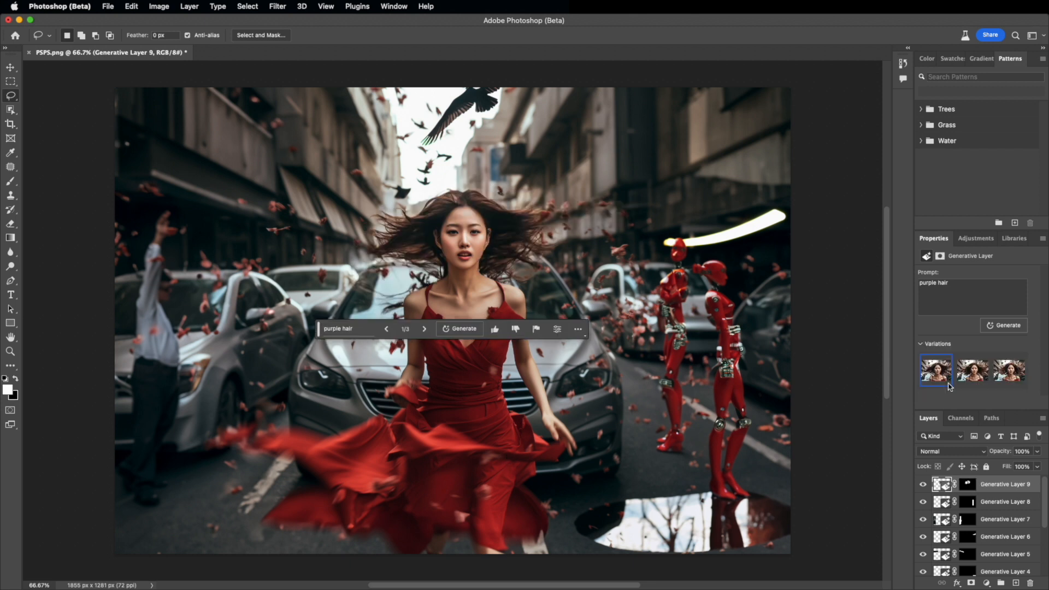
{"action": "left_click", "coordinate": [1009, 370]}
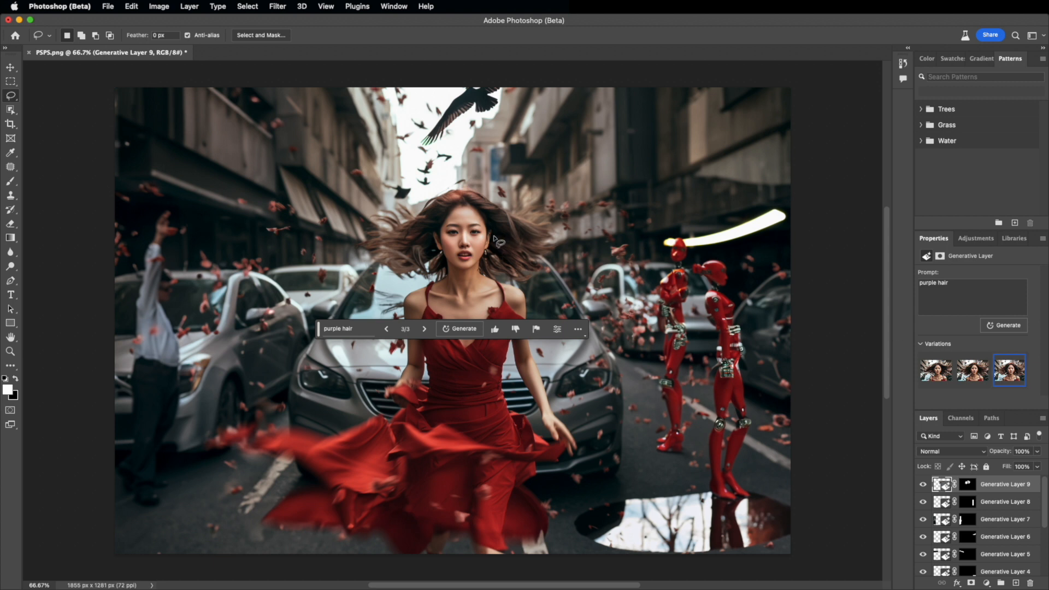
{"action": "mouse_move", "coordinate": [441, 220]}
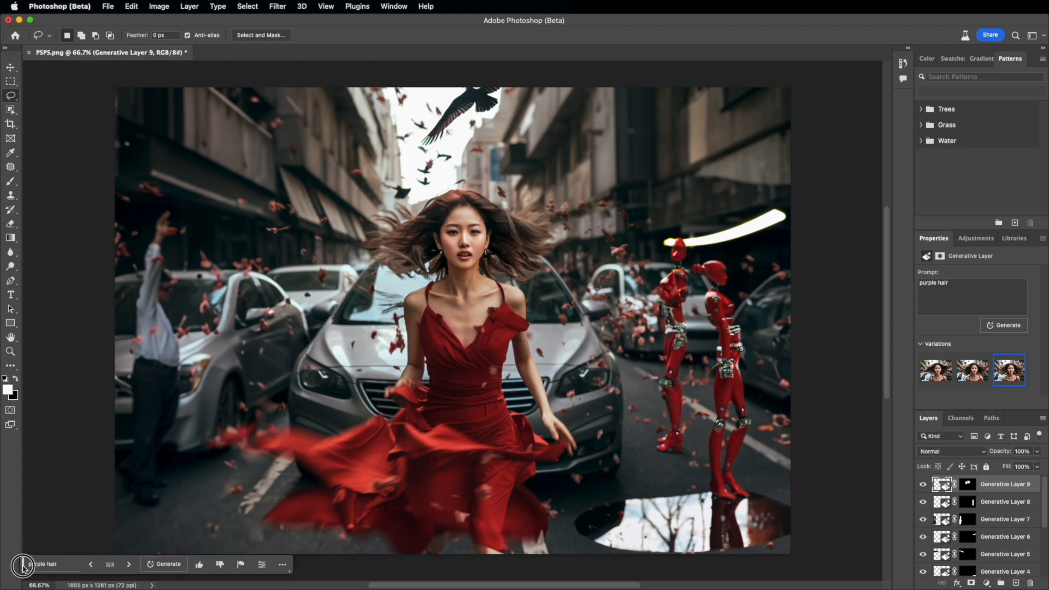
{"action": "mouse_move", "coordinate": [545, 441]}
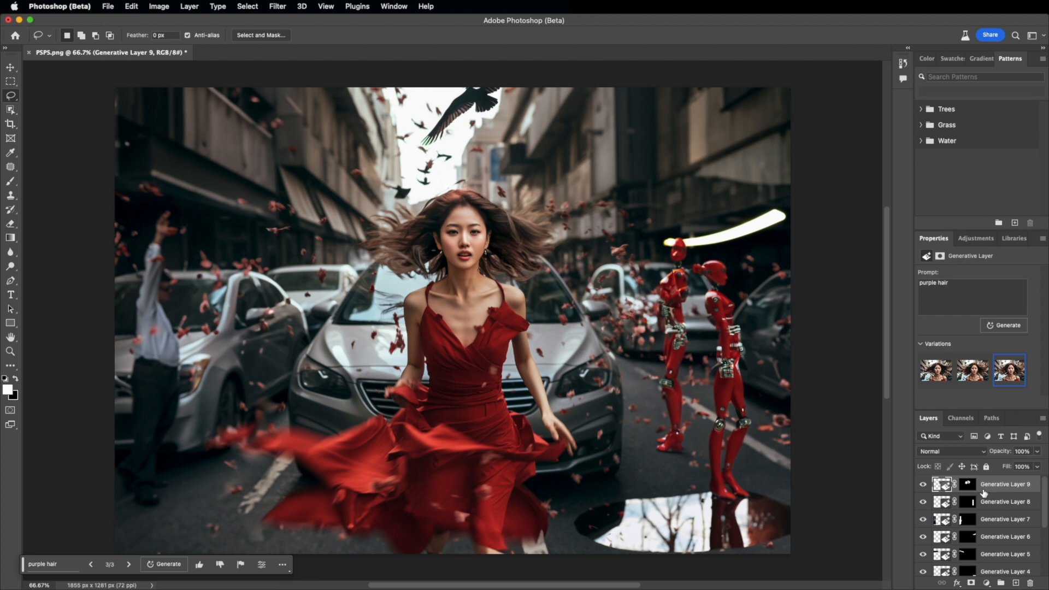
{"action": "mouse_move", "coordinate": [998, 502]}
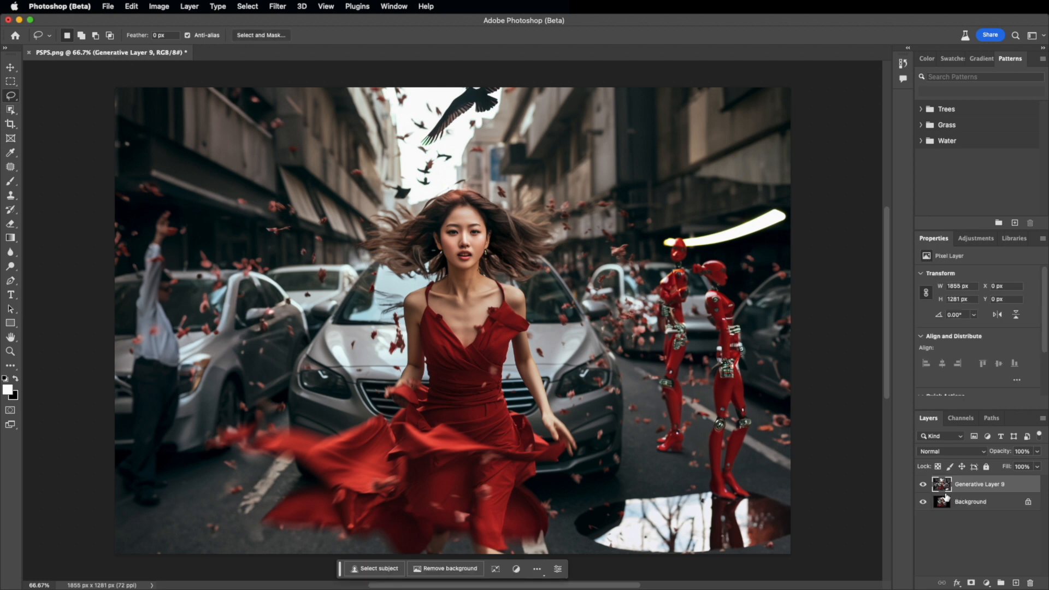
Step: Toggle the merged generative layer's visibility to compare against the original background
{"action": "left_click", "coordinate": [923, 483]}
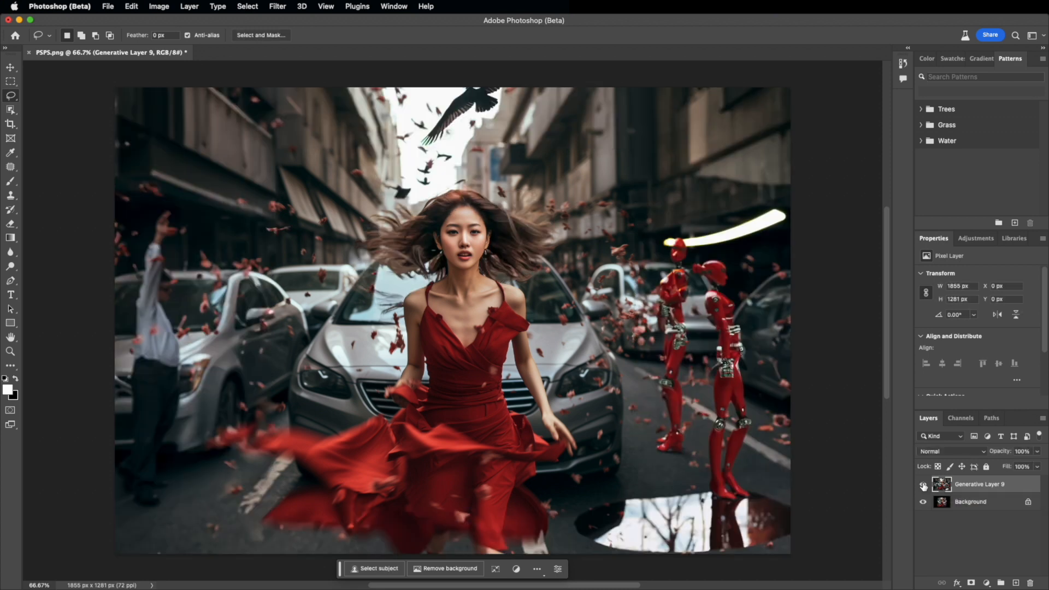
{"action": "left_click", "coordinate": [923, 501]}
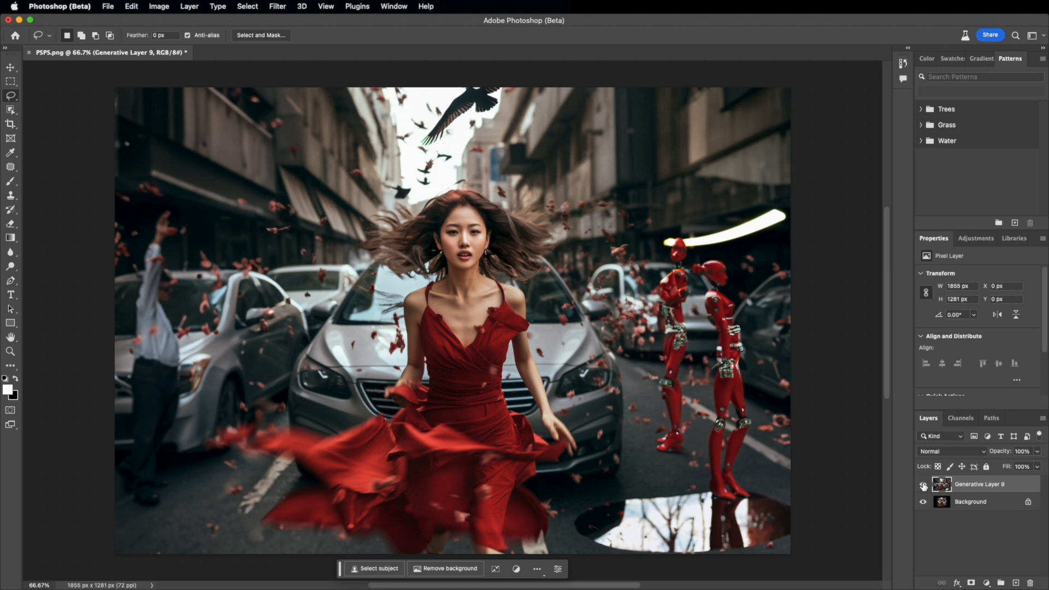